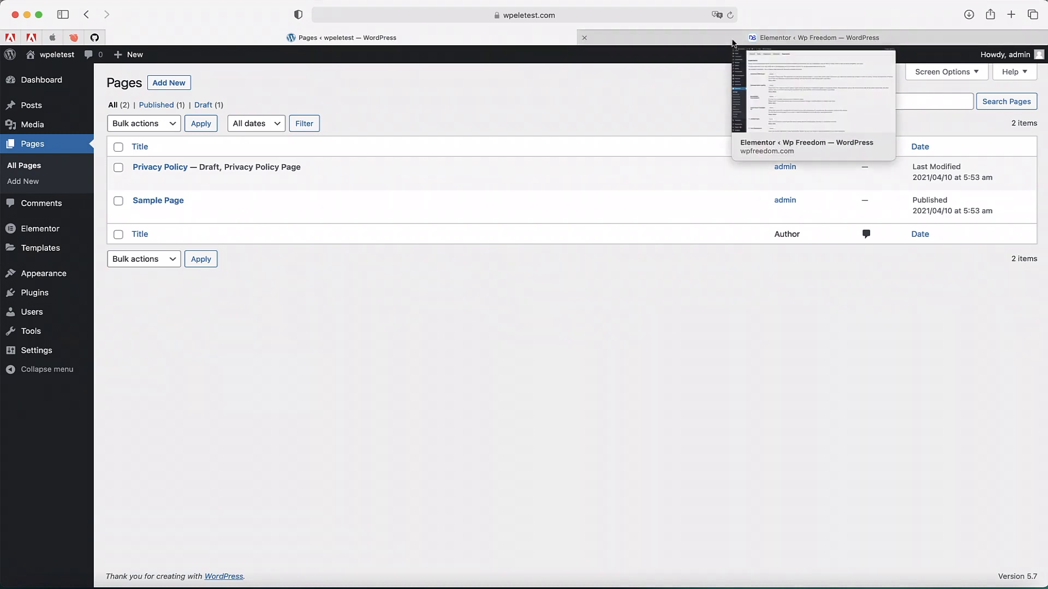
# Switch to the Wp Freedom source site and scroll through its Elementor Experiments list.
pyautogui.click(814, 37)
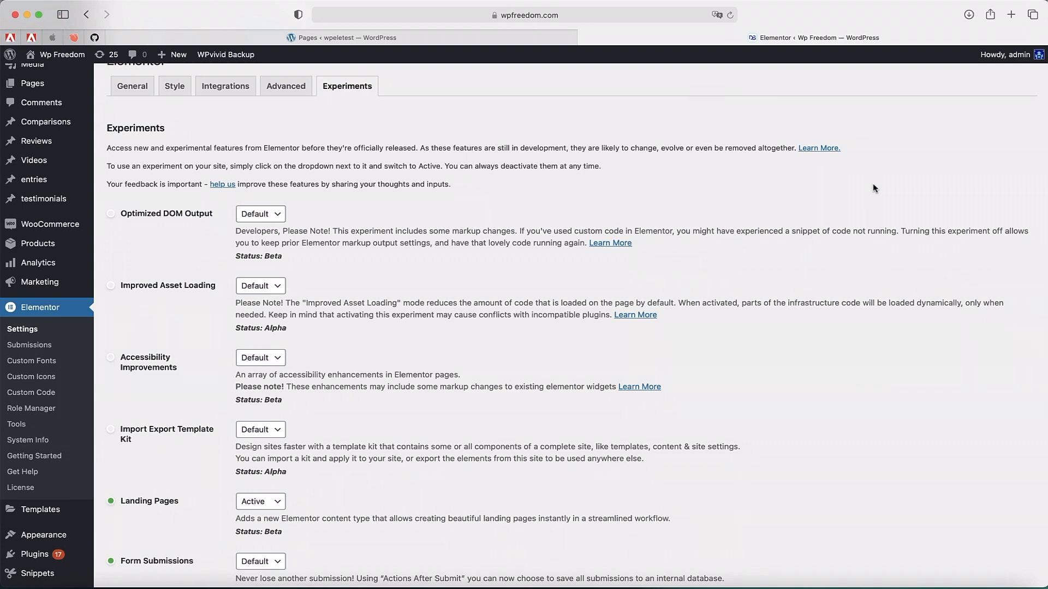
pyautogui.scroll(-3)
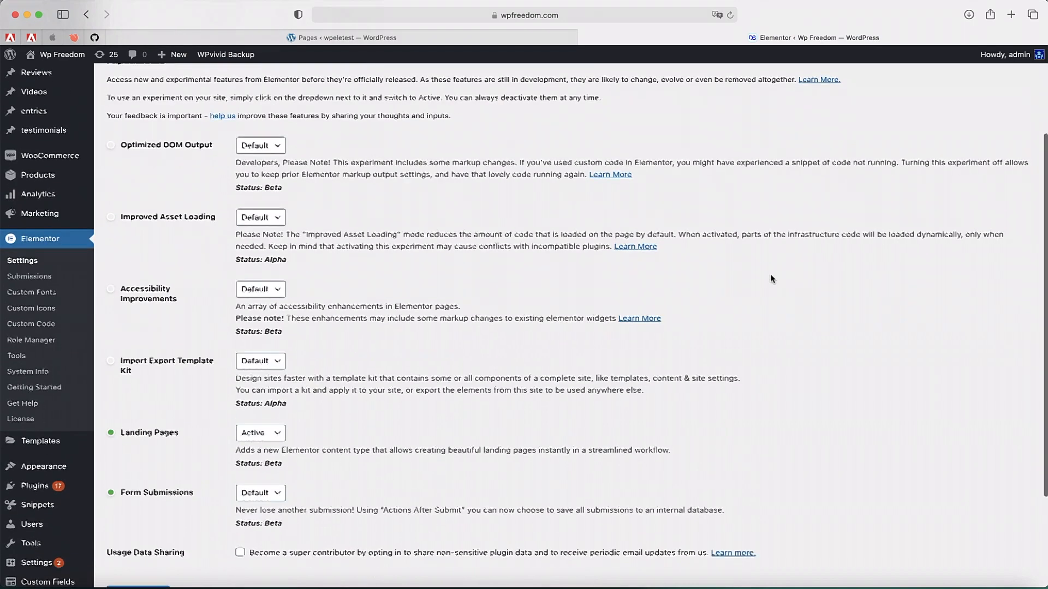
pyautogui.scroll(3)
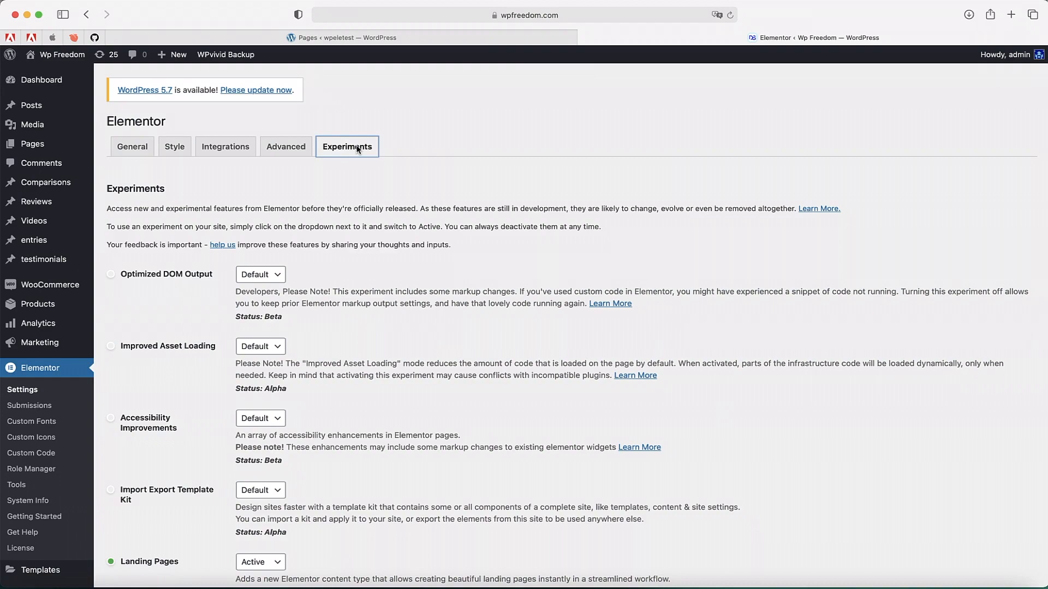
# Set the Import Export Template Kit experiment to Active and save changes.
pyautogui.scroll(-3)
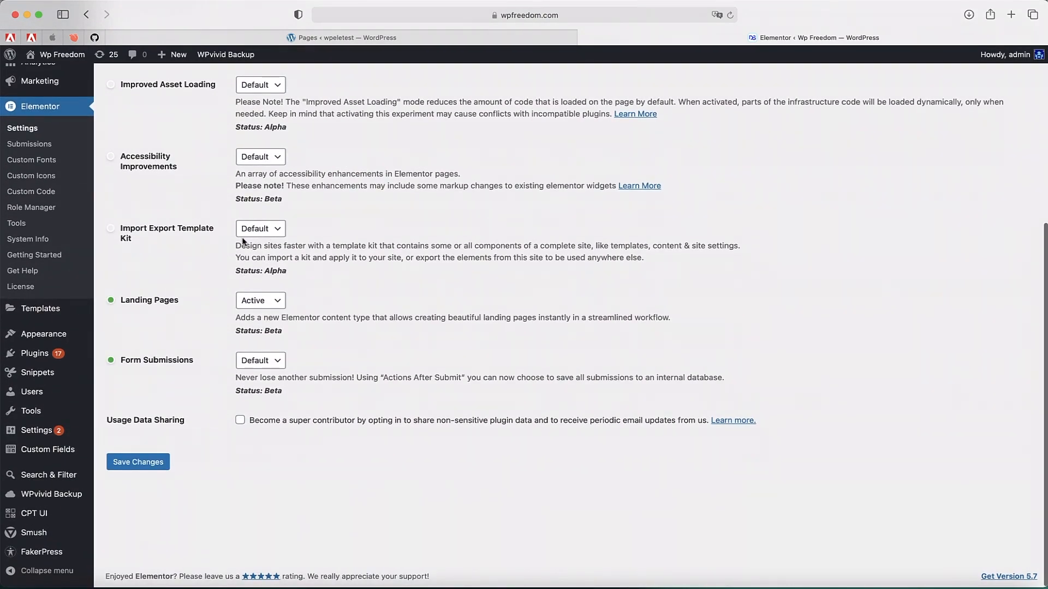
pyautogui.moveTo(260, 228)
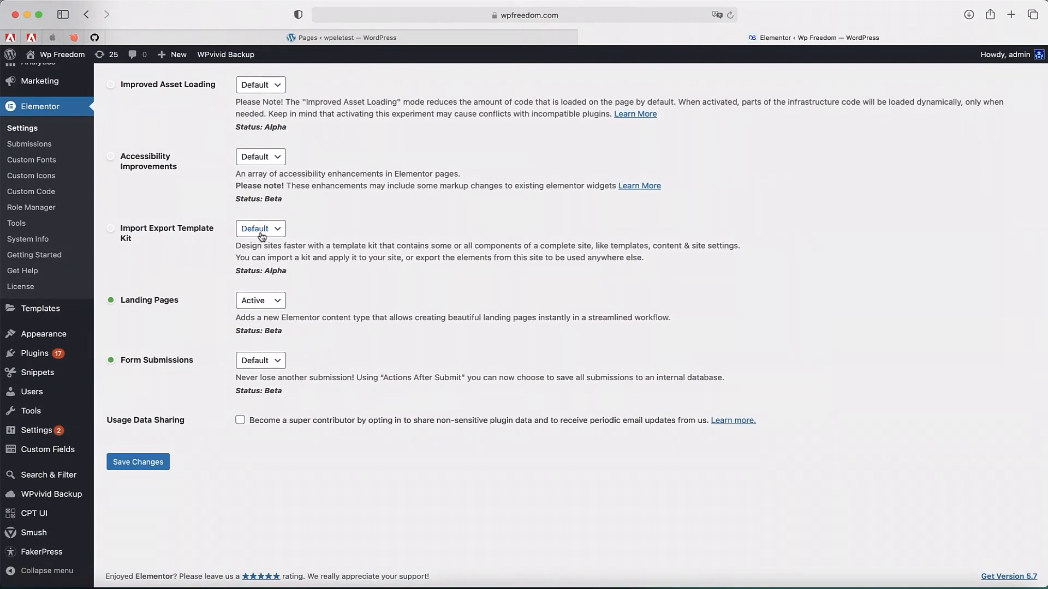
pyautogui.click(260, 228)
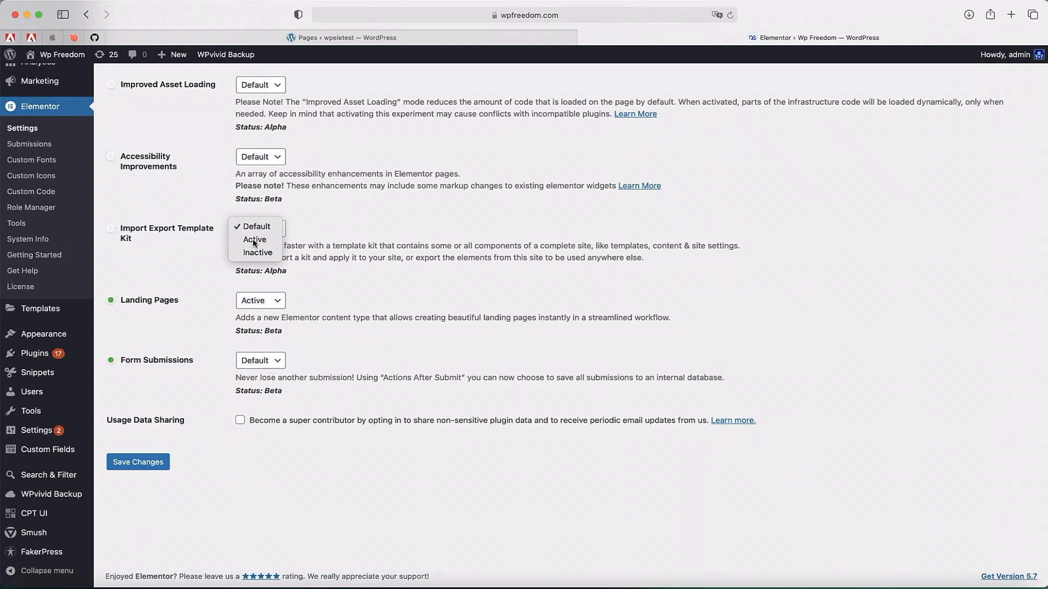
pyautogui.click(254, 240)
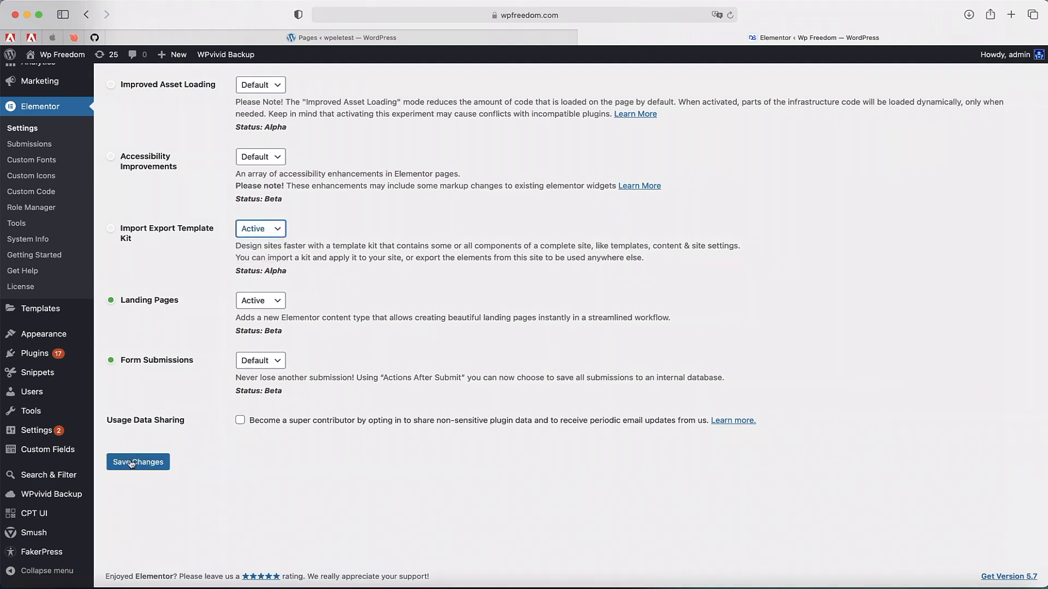
pyautogui.click(137, 462)
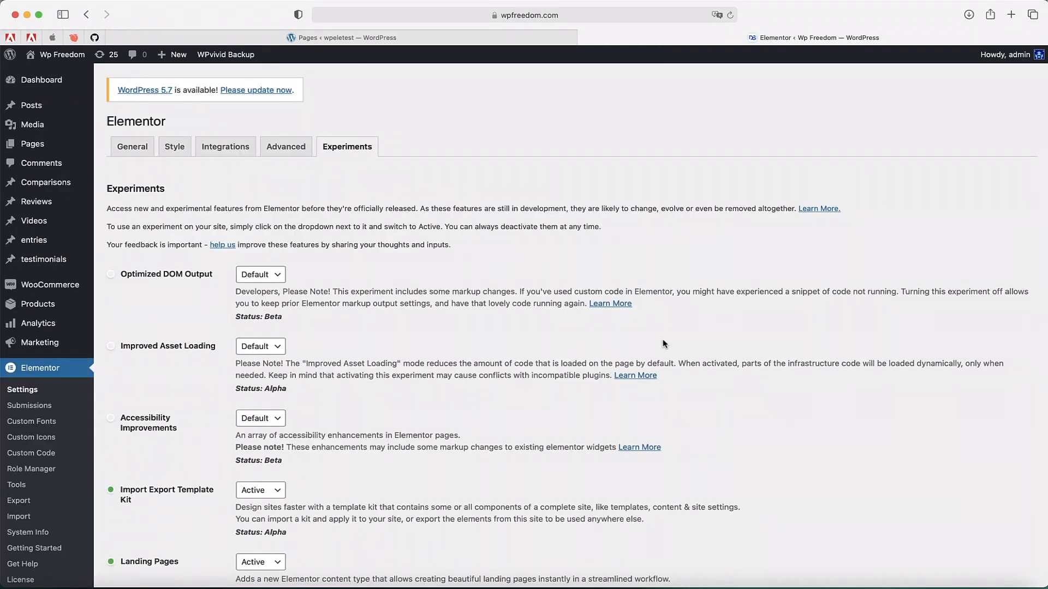
pyautogui.moveTo(367, 328)
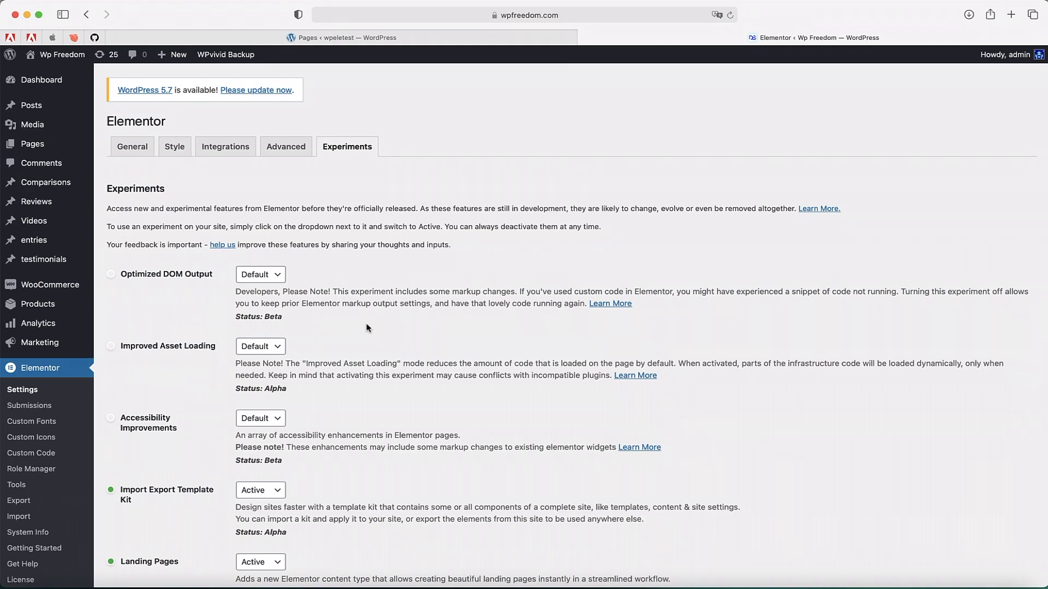
# Scroll down to see the new Export and Import entries under the Elementor menu.
pyautogui.scroll(-3)
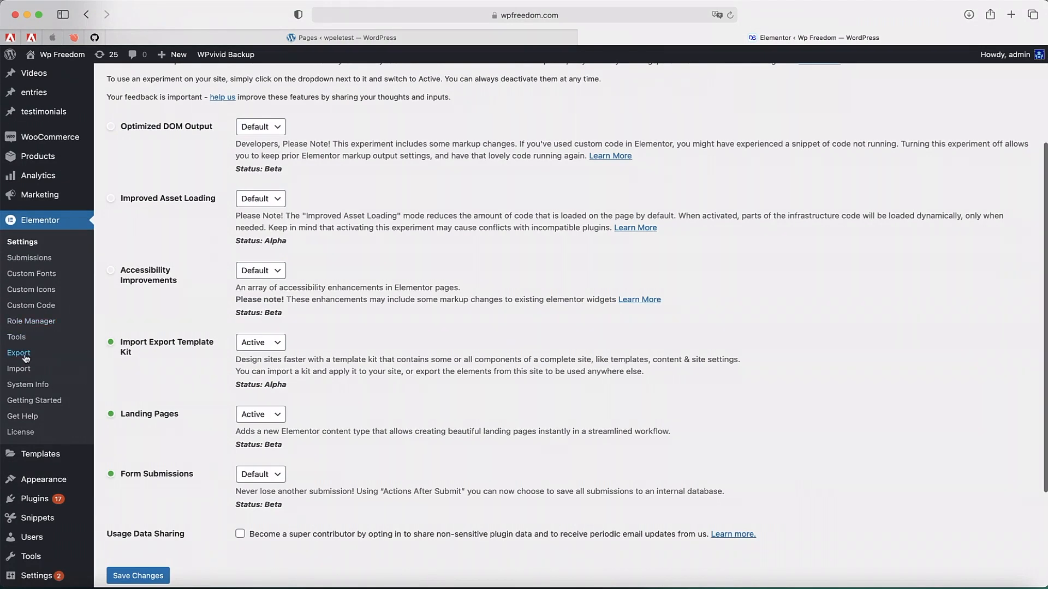
pyautogui.moveTo(19, 368)
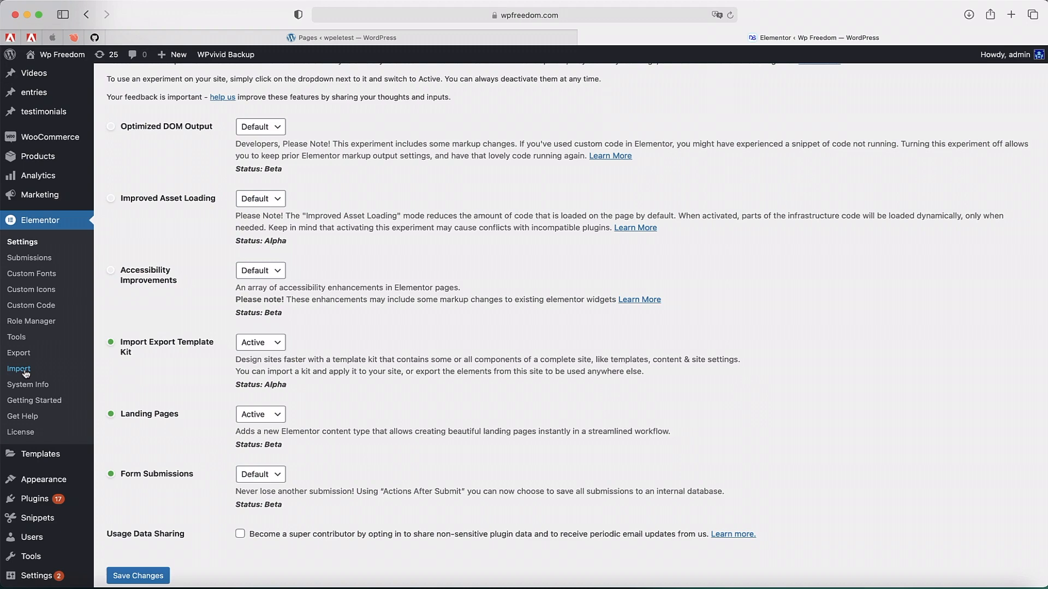
pyautogui.moveTo(19, 352)
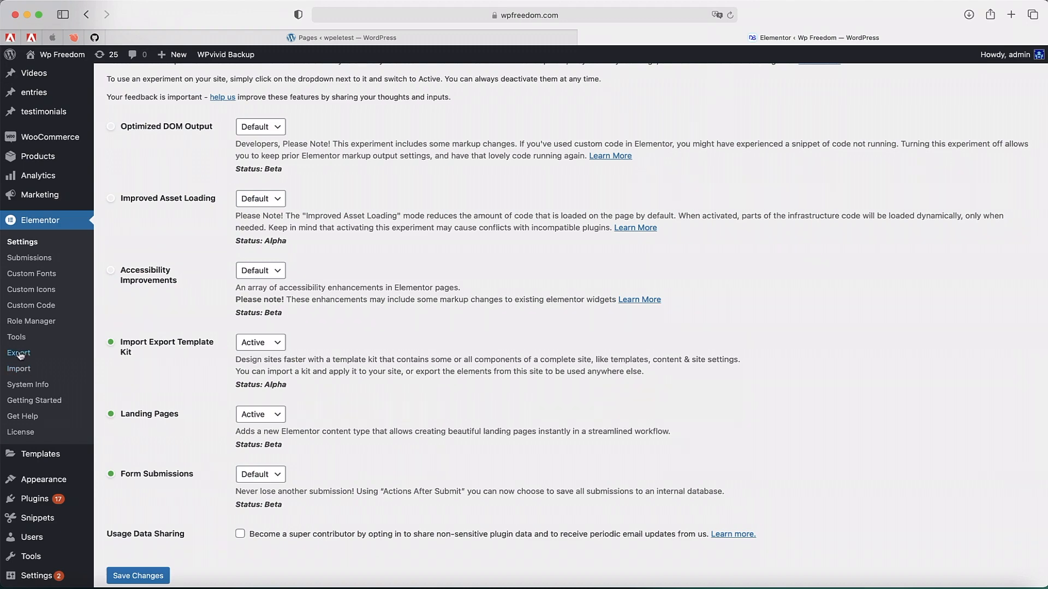
pyautogui.moveTo(733, 222)
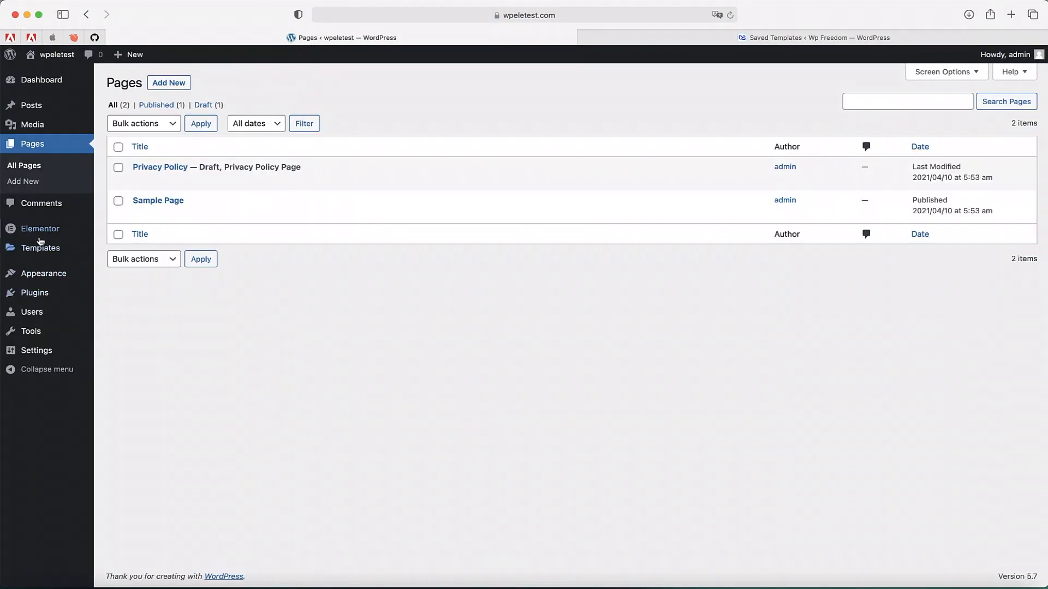
# Check the blank site's empty Templates list, then reach Elementor > Export on the source site.
pyautogui.click(41, 247)
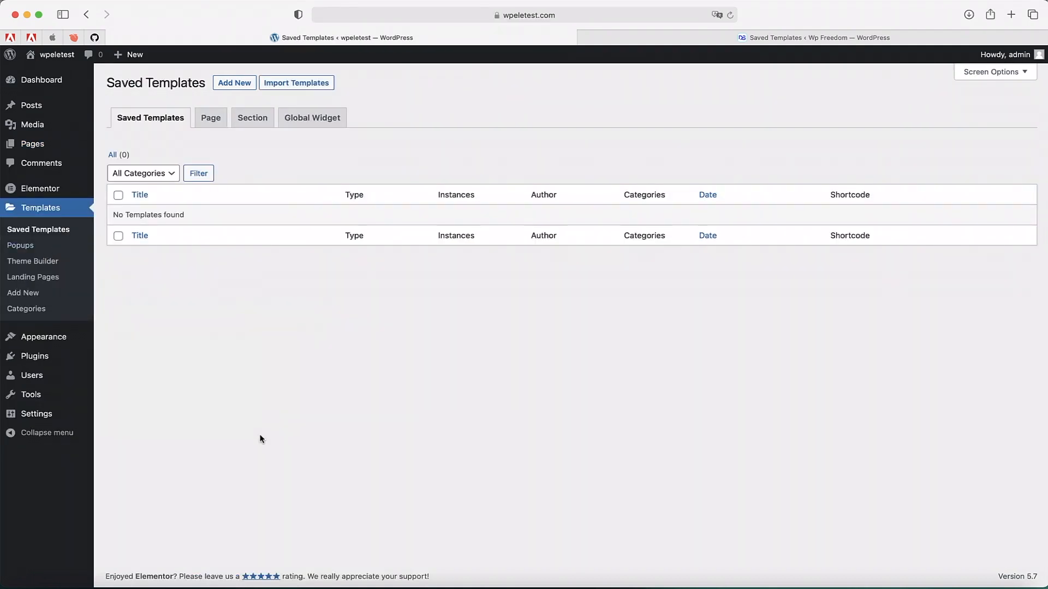
pyautogui.click(812, 37)
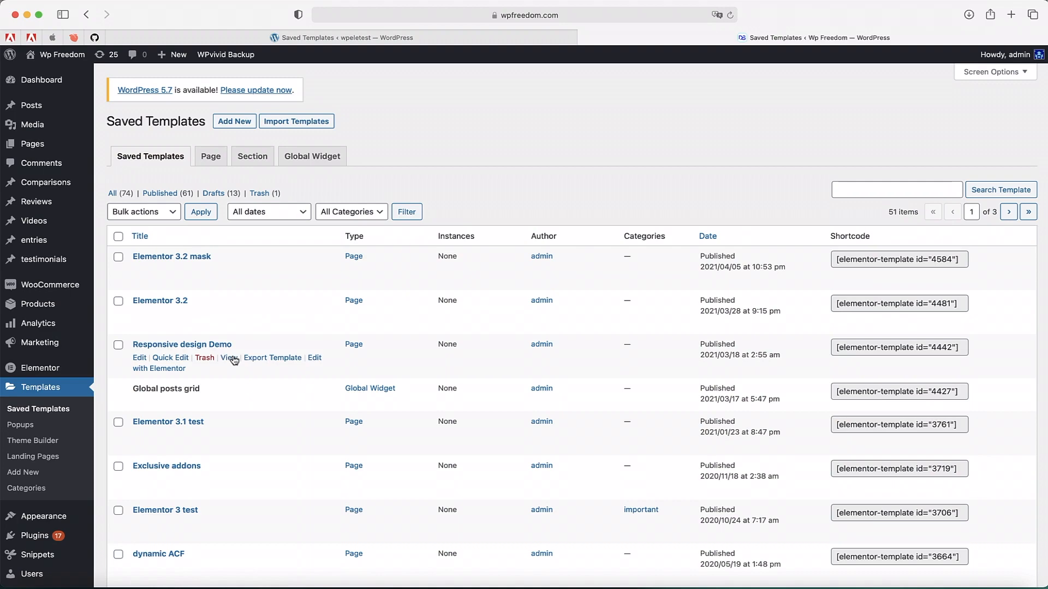
pyautogui.click(40, 367)
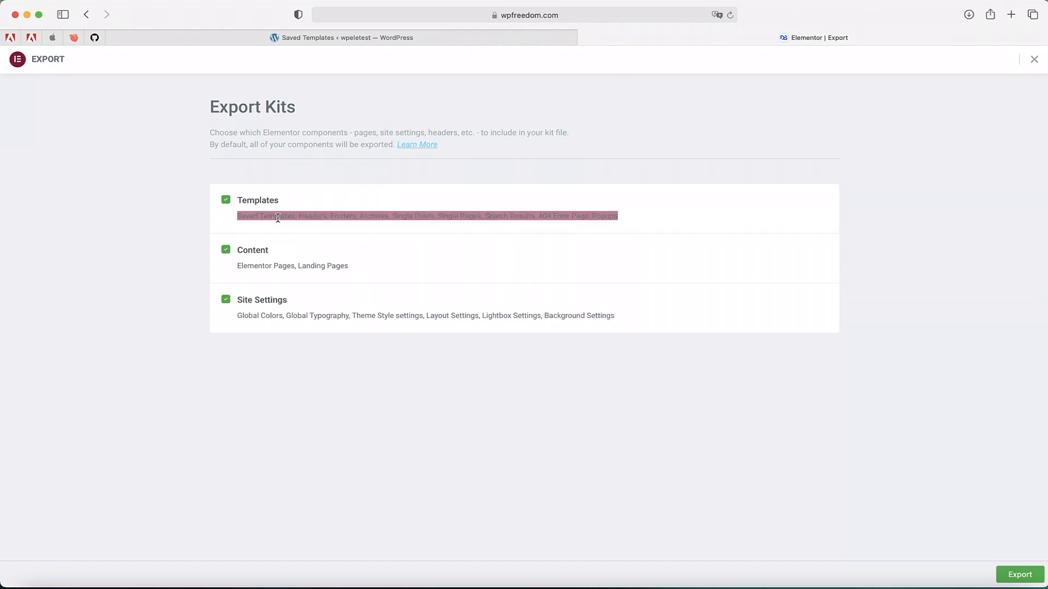
# Keep Templates, Content and Site Settings all checked and export the kit.
pyautogui.click(461, 217)
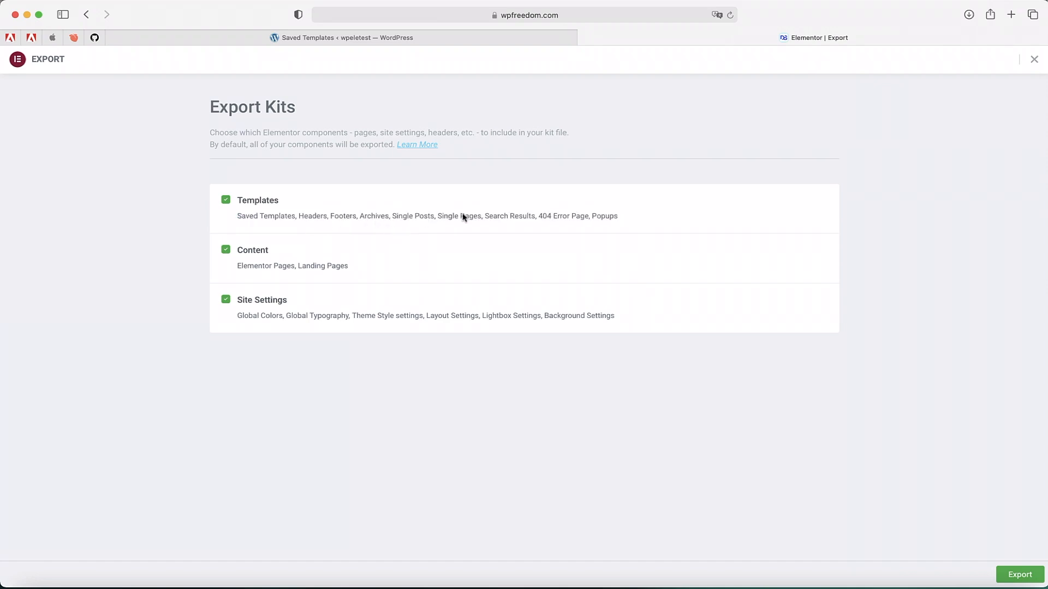
pyautogui.moveTo(267, 260)
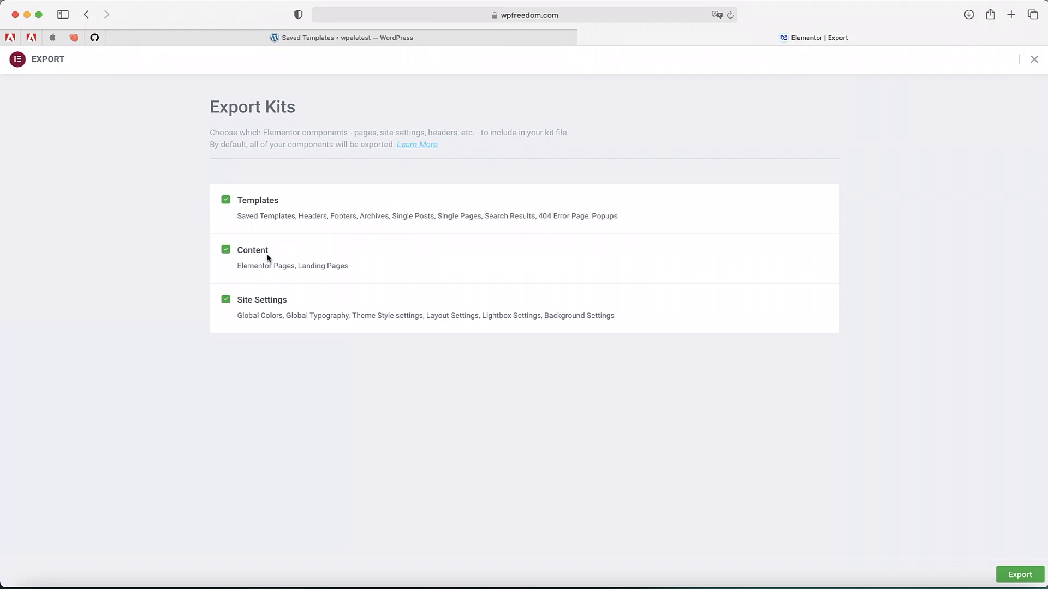
pyautogui.doubleClick(292, 266)
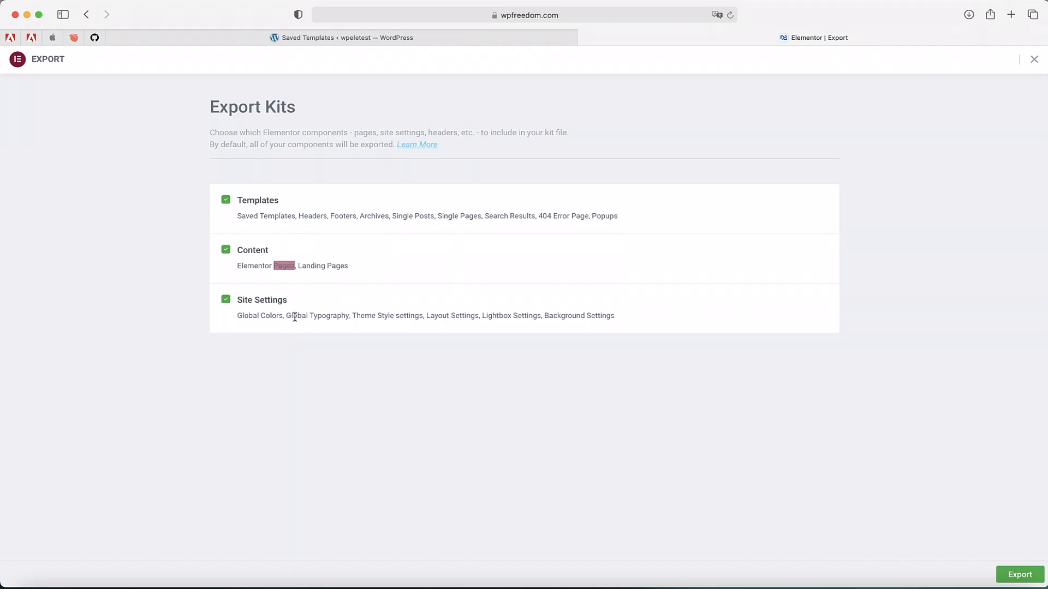
pyautogui.moveTo(316, 266)
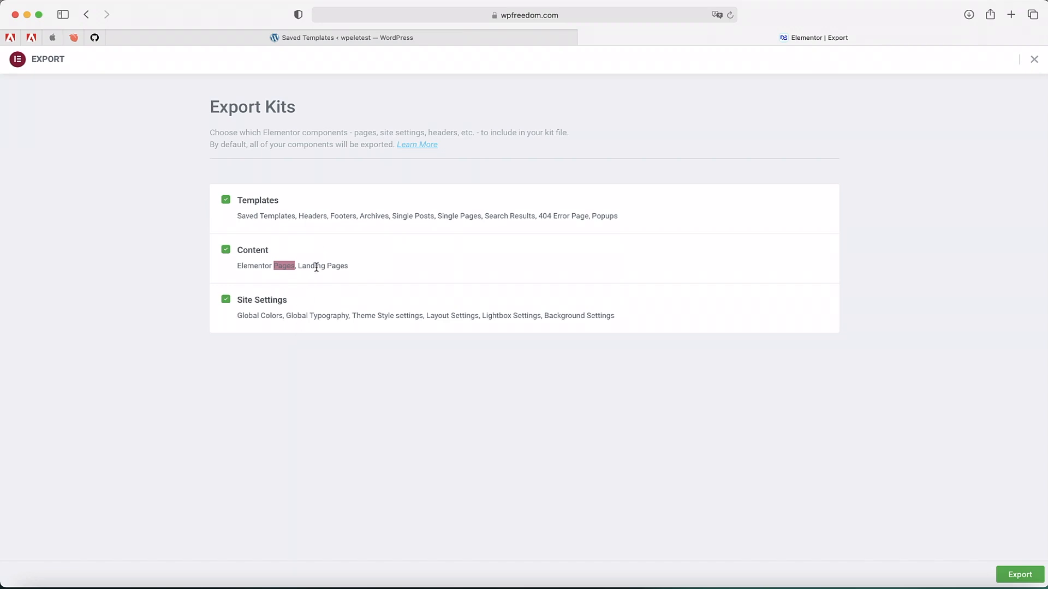
pyautogui.moveTo(283, 317)
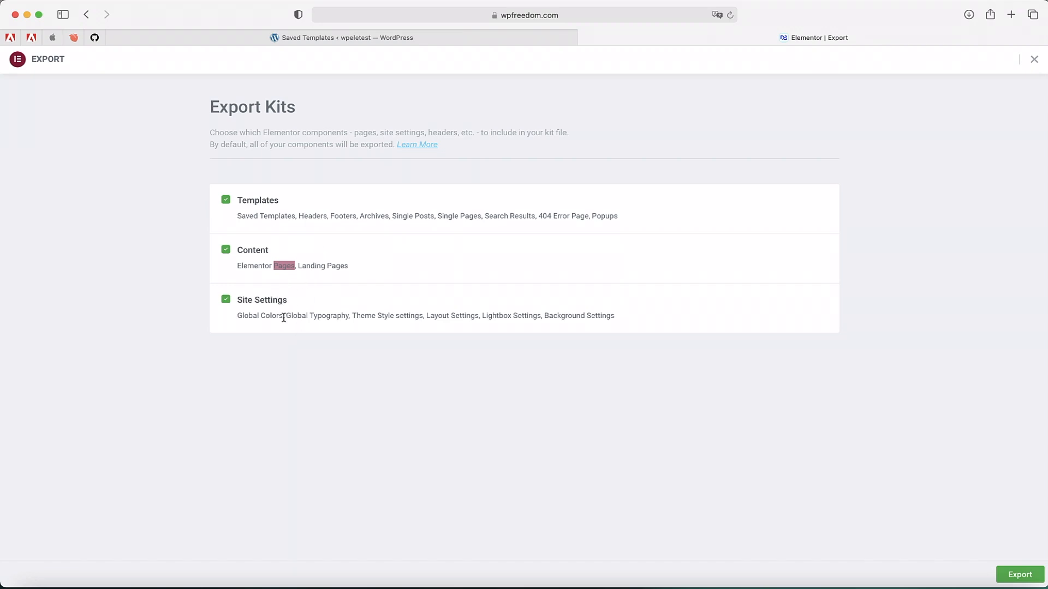
pyautogui.moveTo(365, 330)
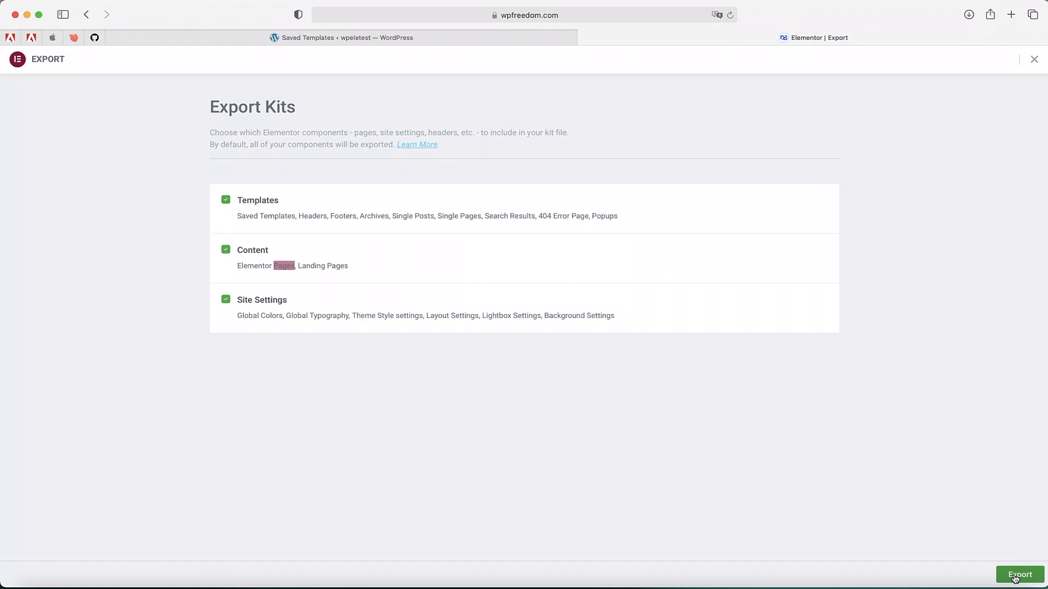
pyautogui.click(340, 37)
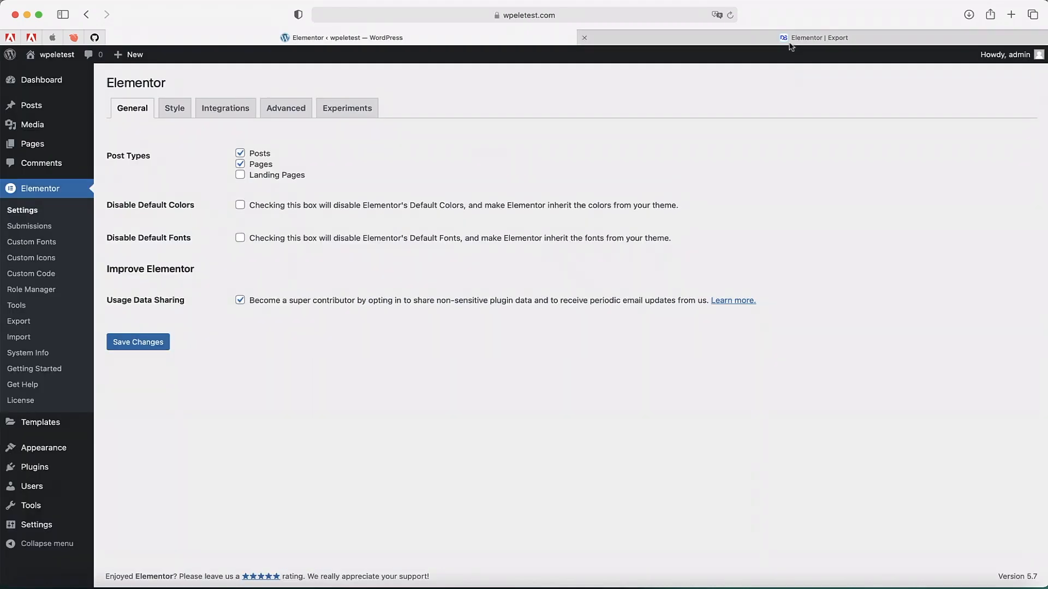
# On the blank site confirm the template kit experiment is Active and go to Elementor > Import.
pyautogui.click(814, 37)
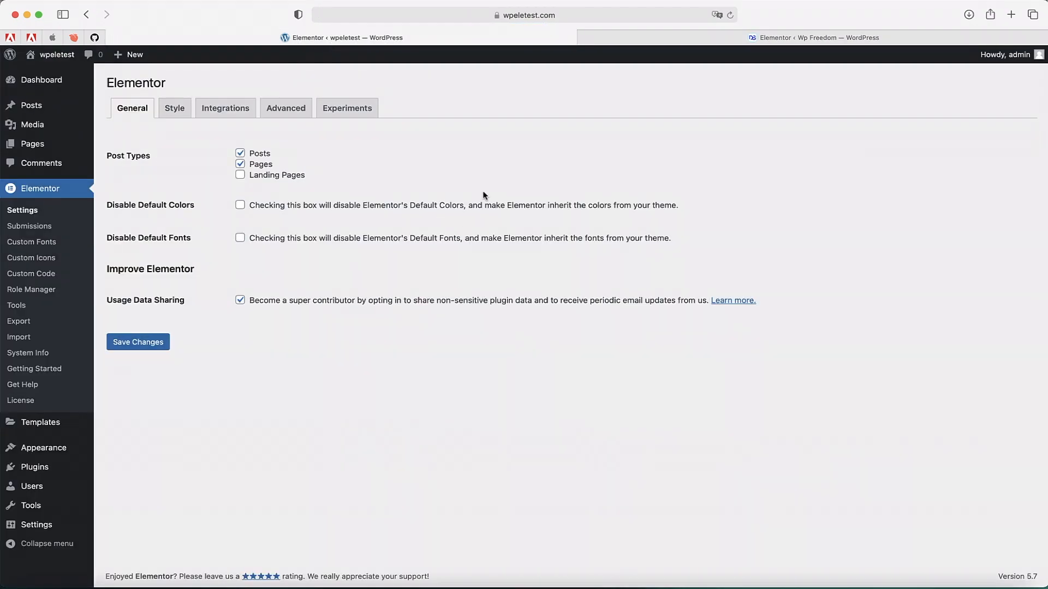
pyautogui.moveTo(529, 144)
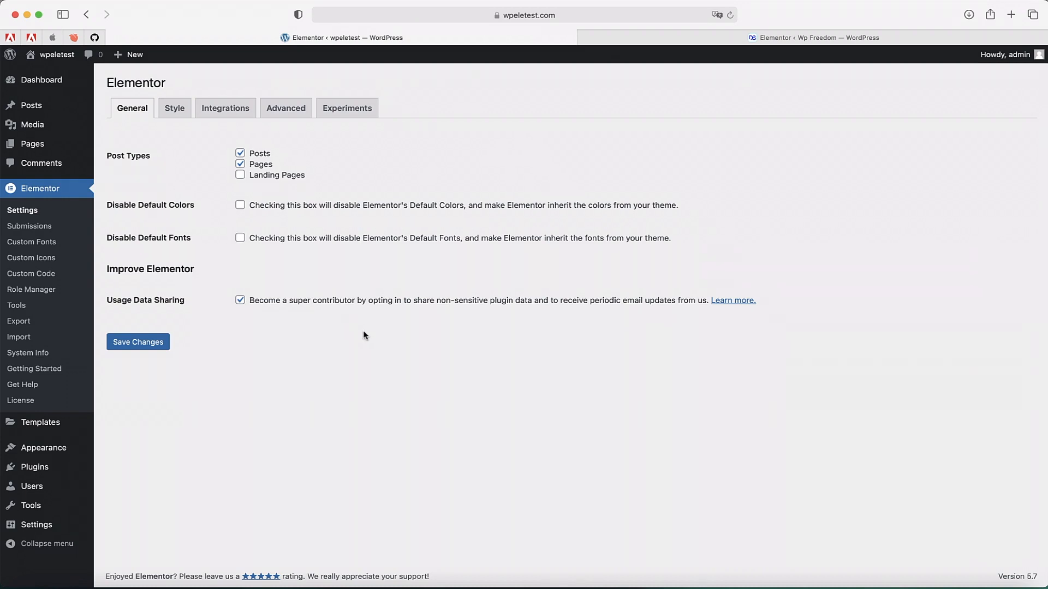
pyautogui.moveTo(411, 375)
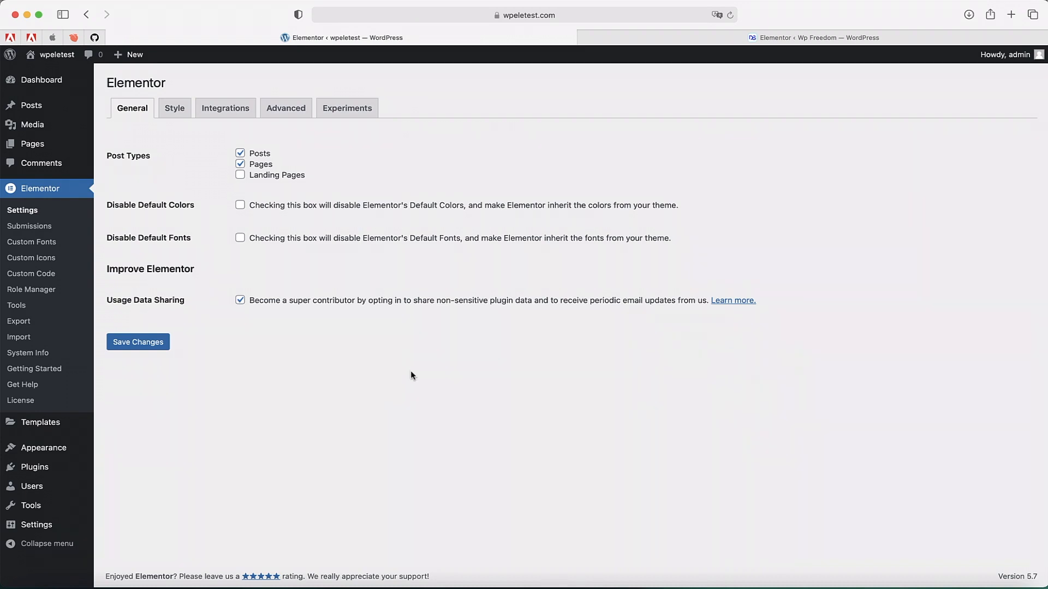
pyautogui.moveTo(16, 306)
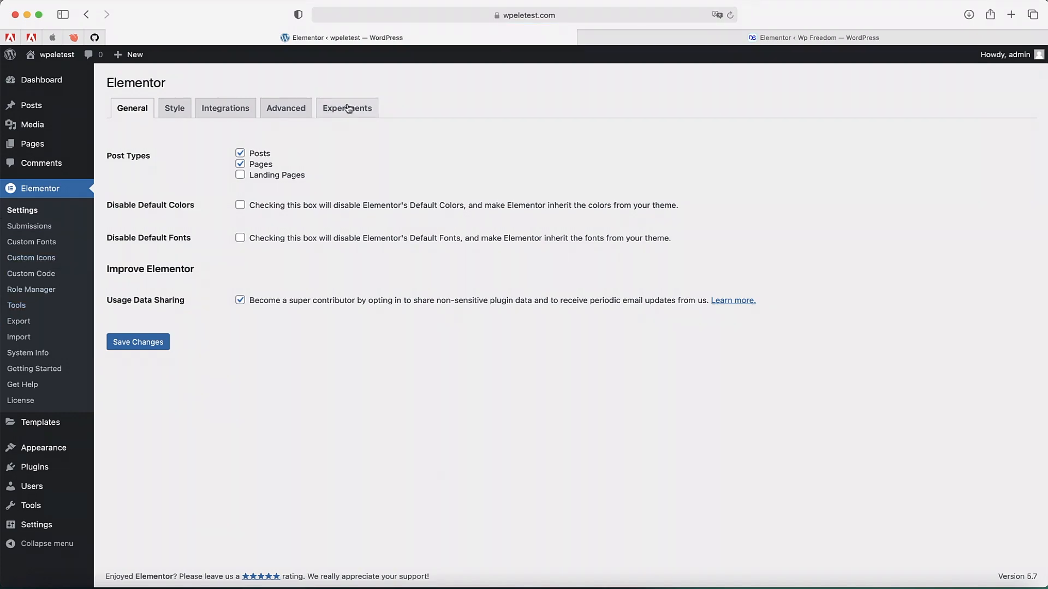
pyautogui.click(347, 108)
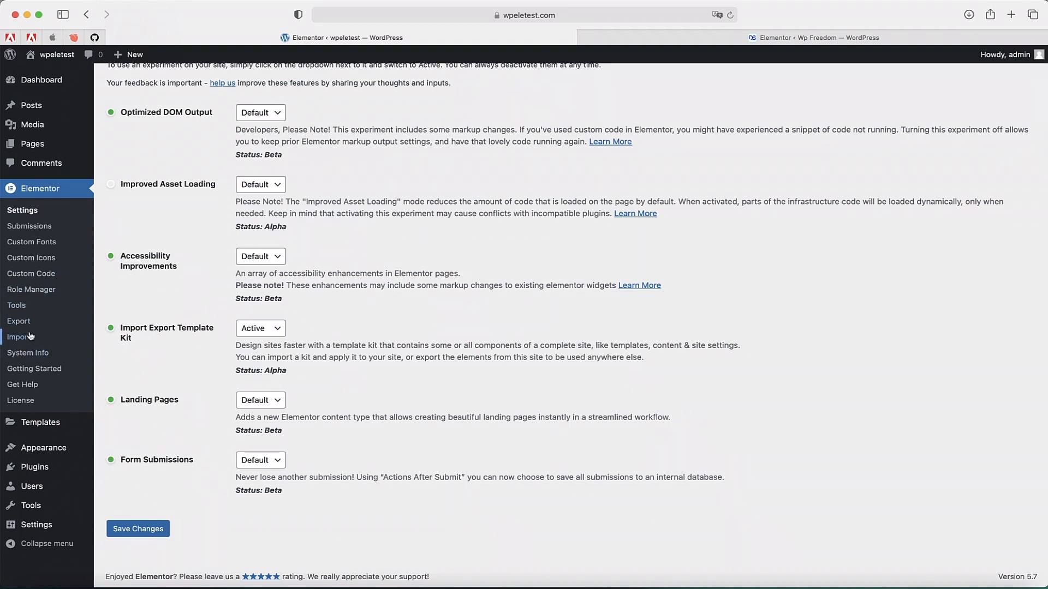
pyautogui.click(20, 337)
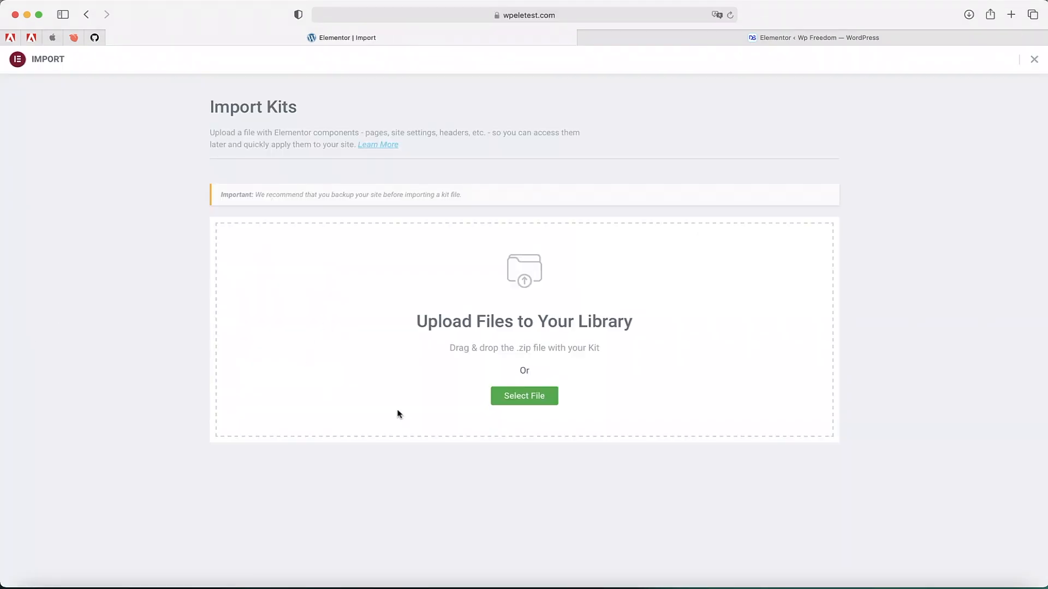
# Select elementor-kit-elementor-2.zip from the Desktop and upload it for import.
pyautogui.click(524, 395)
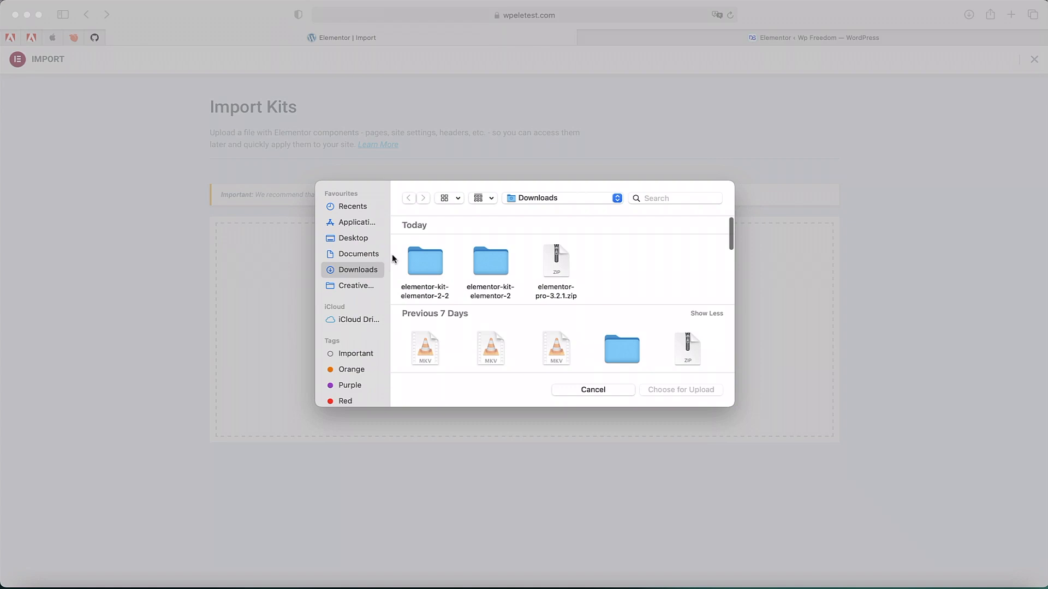
pyautogui.click(354, 238)
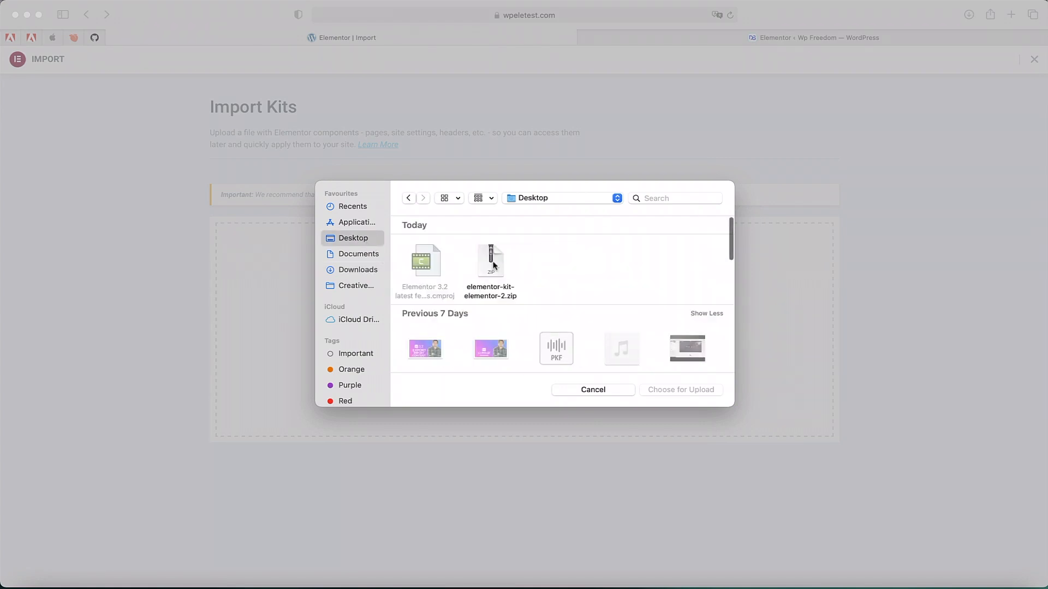
pyautogui.click(490, 261)
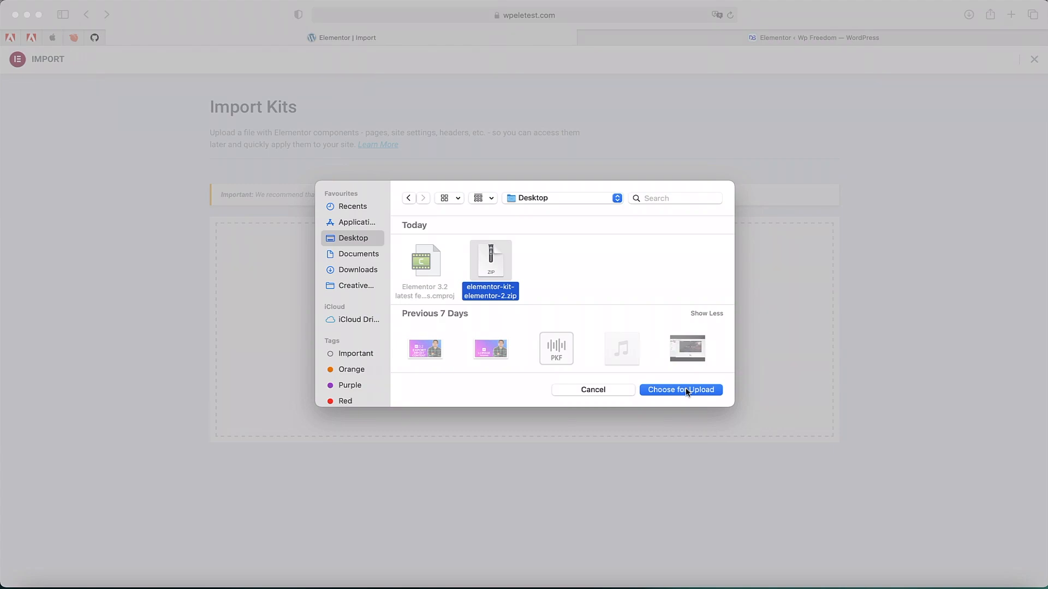
pyautogui.click(680, 390)
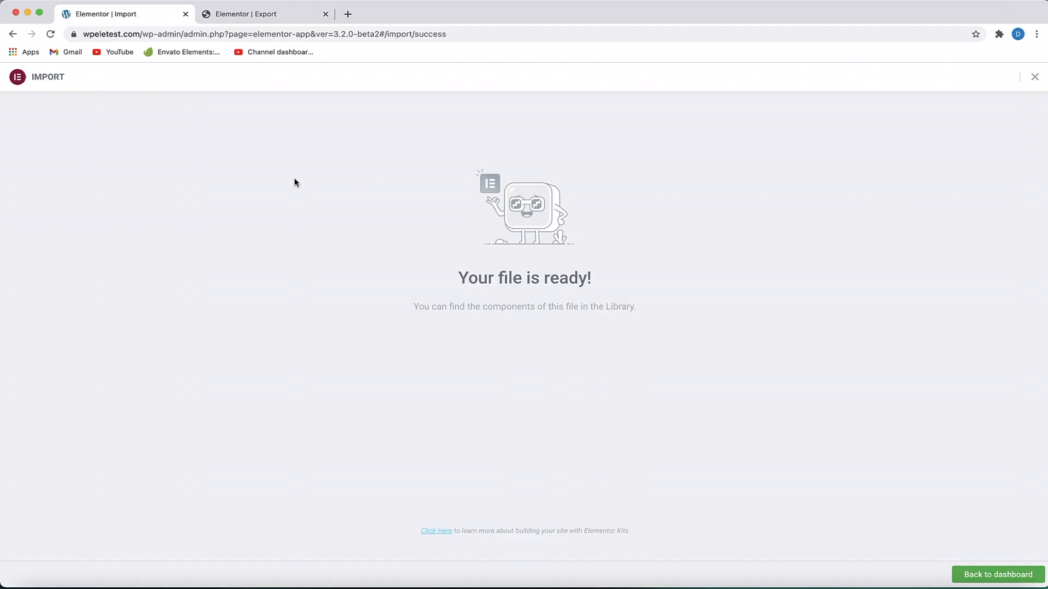
pyautogui.moveTo(337, 199)
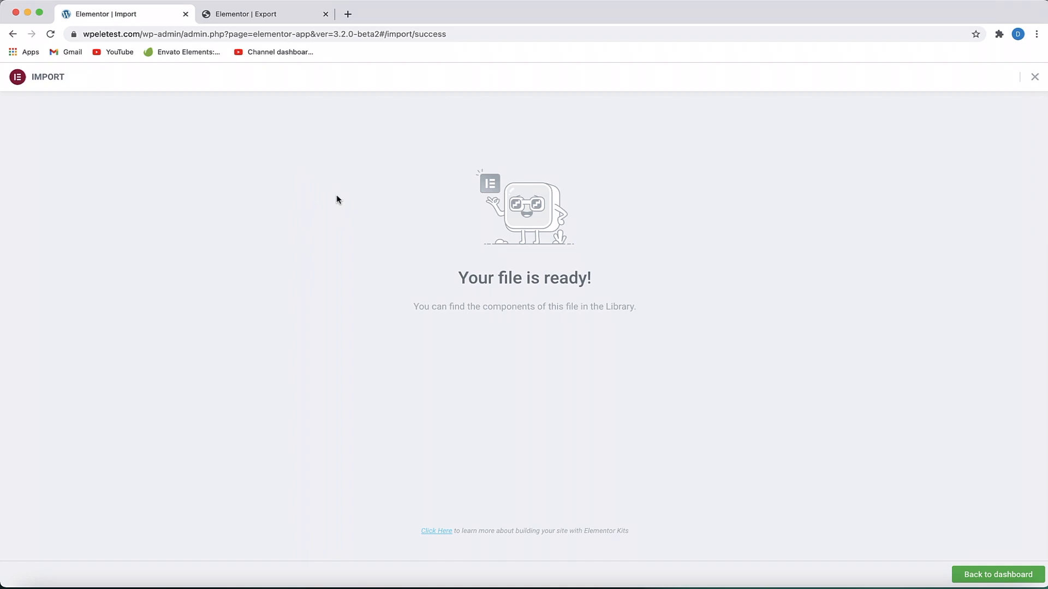
pyautogui.moveTo(739, 270)
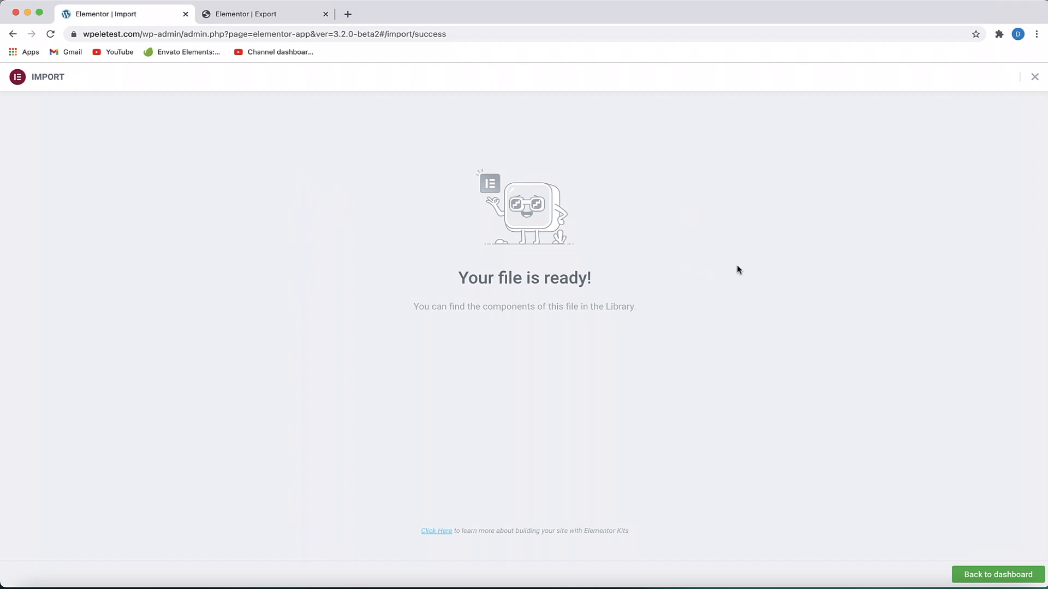
pyautogui.moveTo(898, 448)
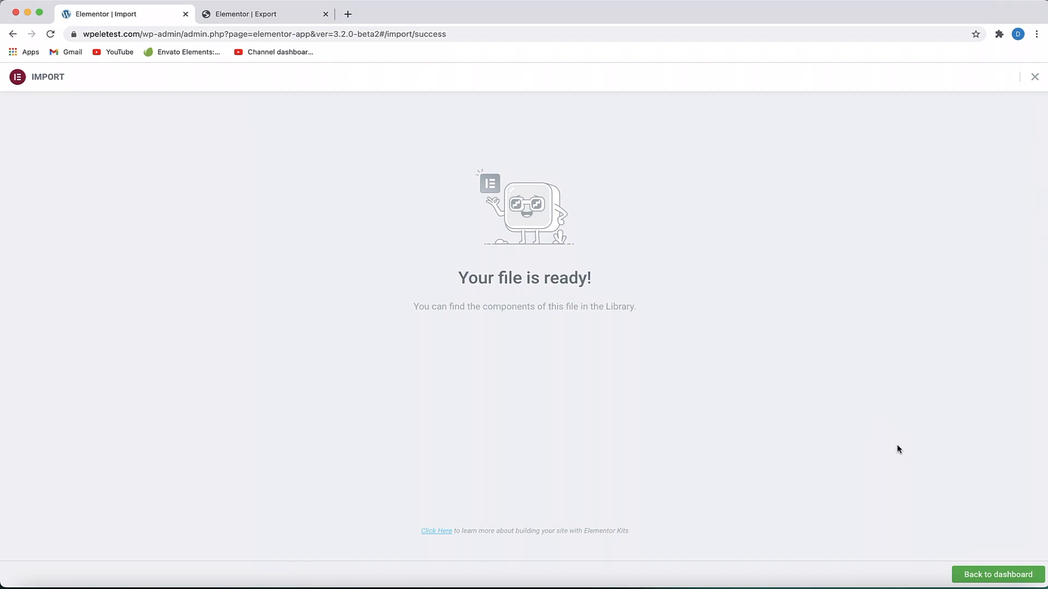
pyautogui.moveTo(759, 302)
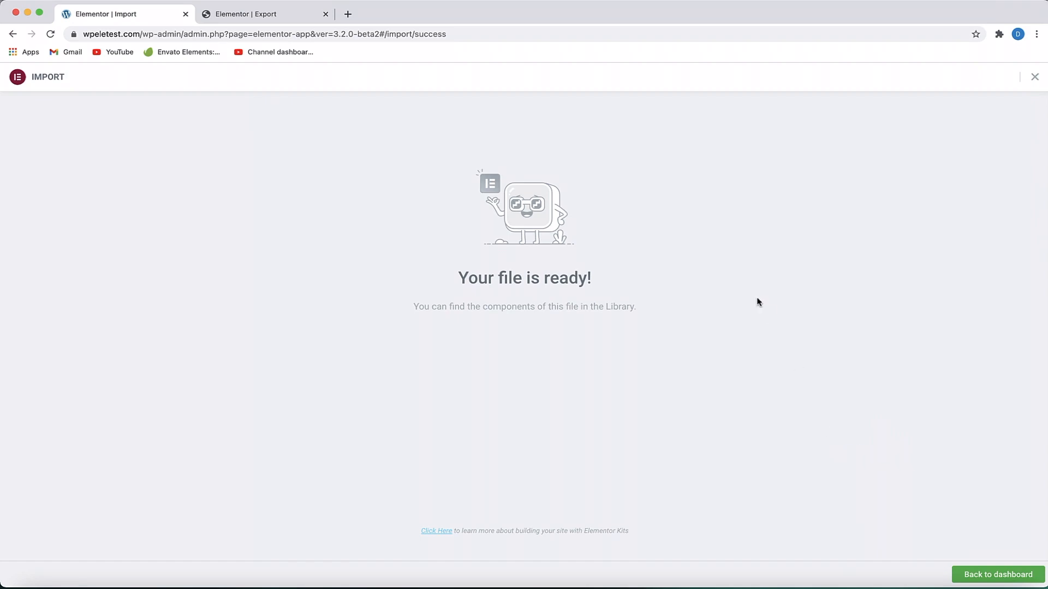
pyautogui.moveTo(497, 274)
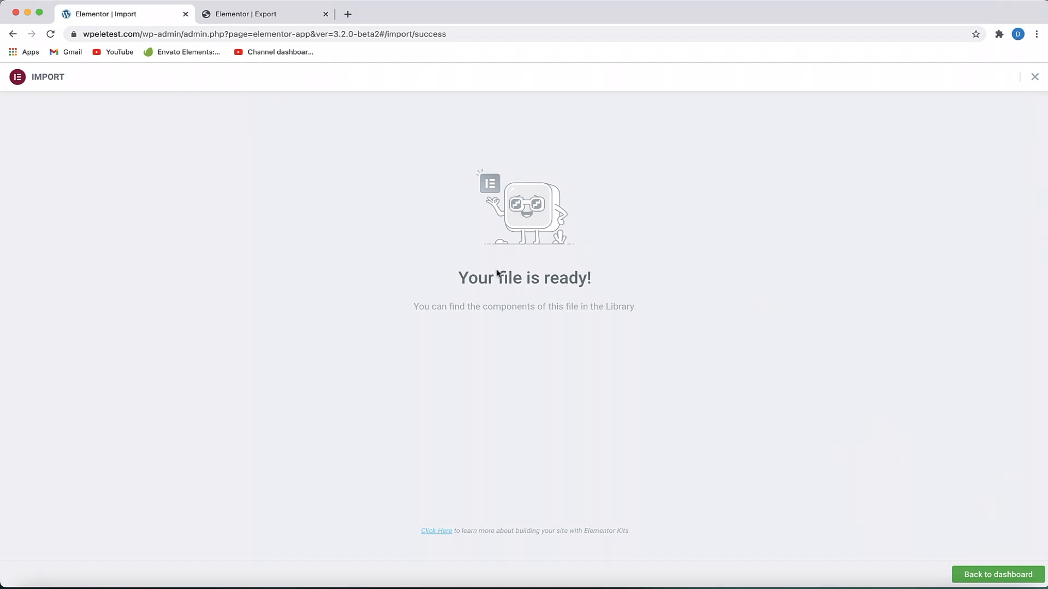
pyautogui.moveTo(967, 498)
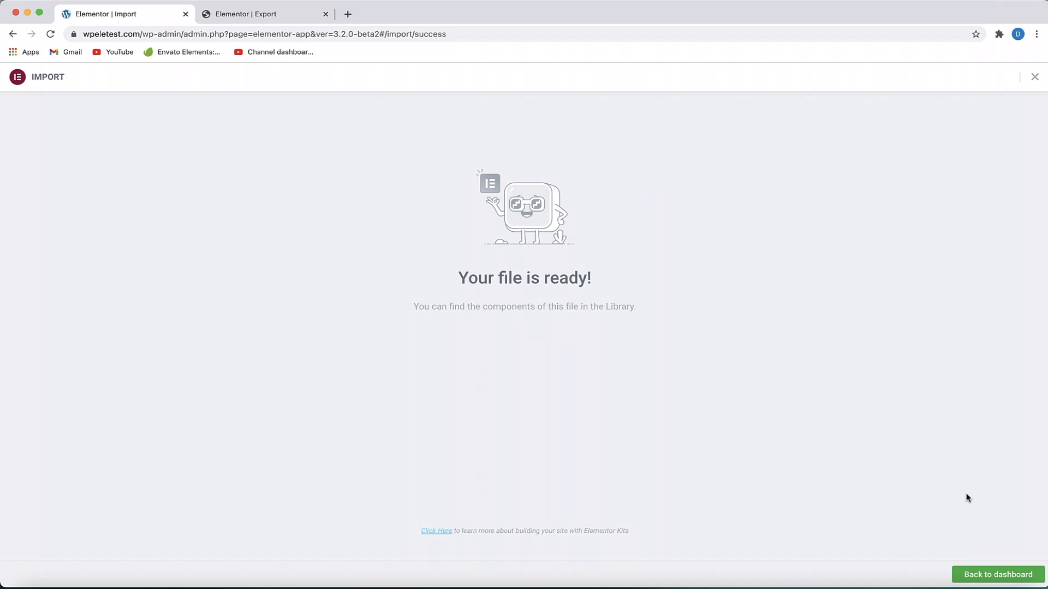
# Return to the WordPress dashboard from the import success screen.
pyautogui.click(997, 575)
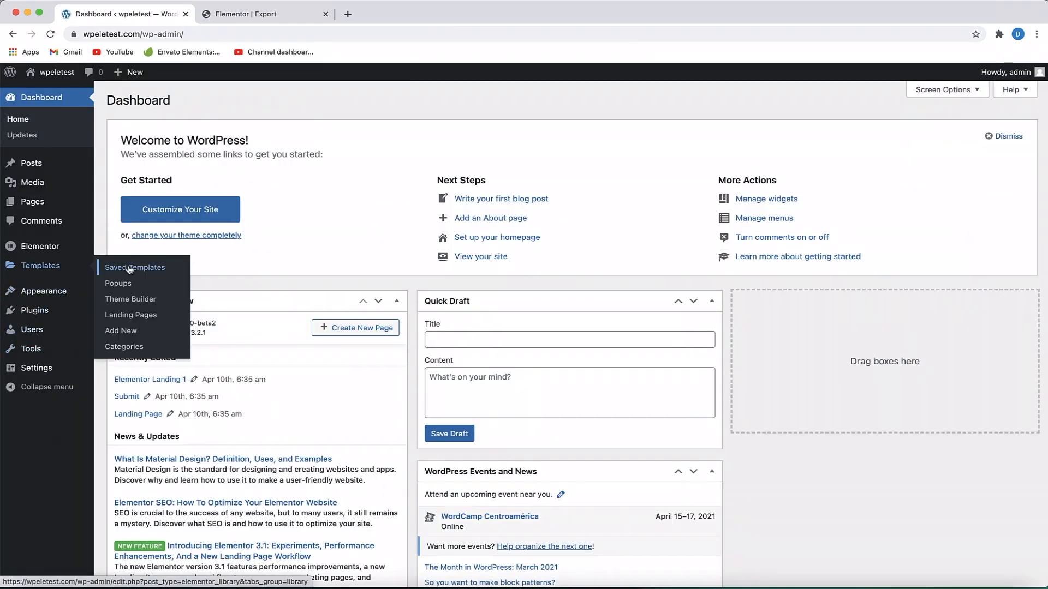
# View the blank site's Saved Templates list showing 51 imported items.
pyautogui.click(134, 268)
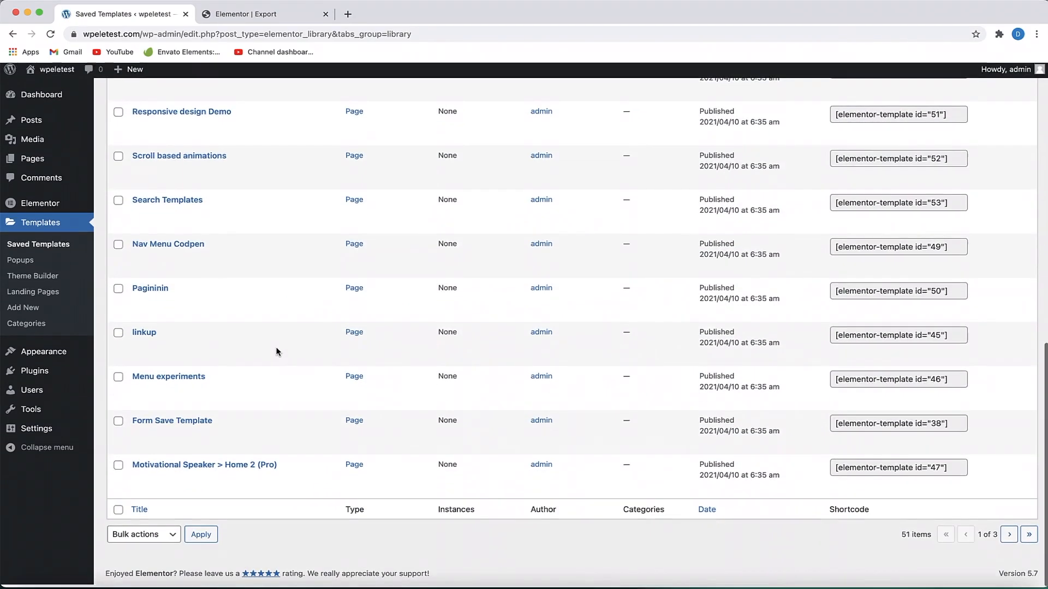
pyautogui.scroll(3)
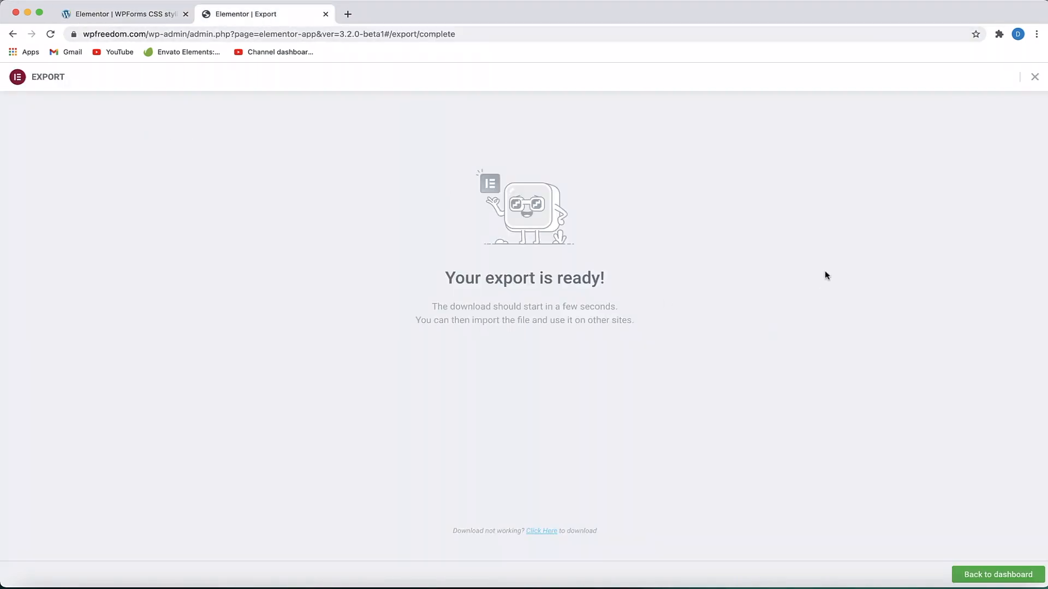
pyautogui.moveTo(1035, 76)
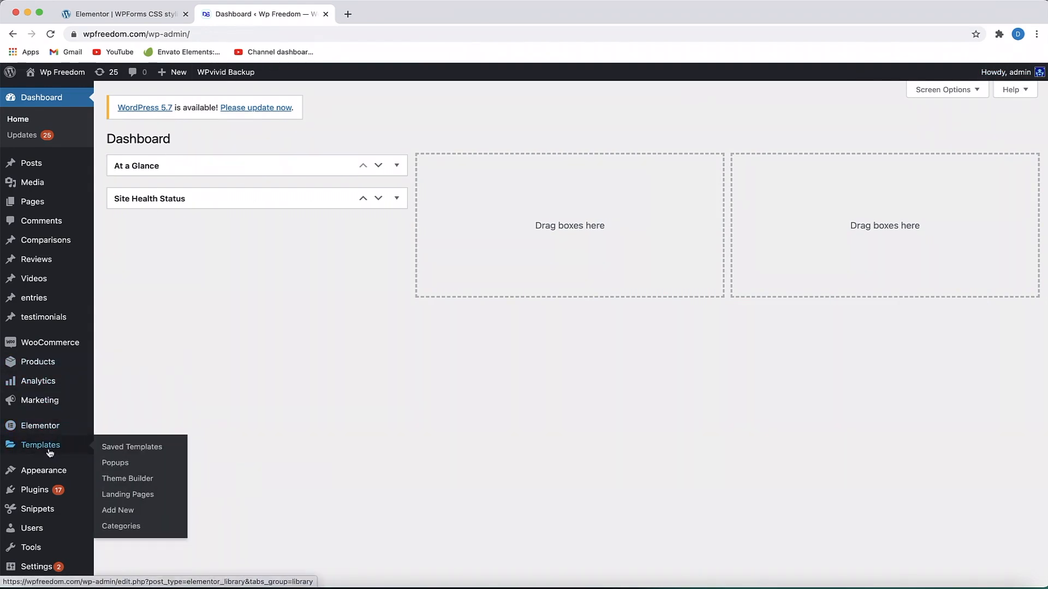
# View the source site's 51 Saved Templates, edit the Elementor 3.2 mask template, and switch to the new site's editor.
pyautogui.click(132, 446)
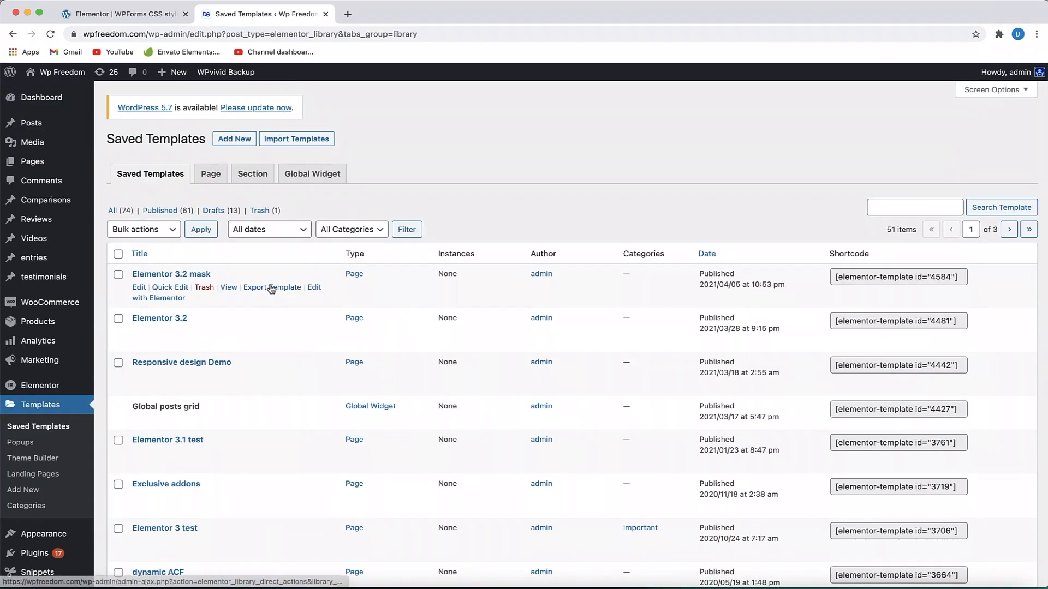
pyautogui.click(159, 298)
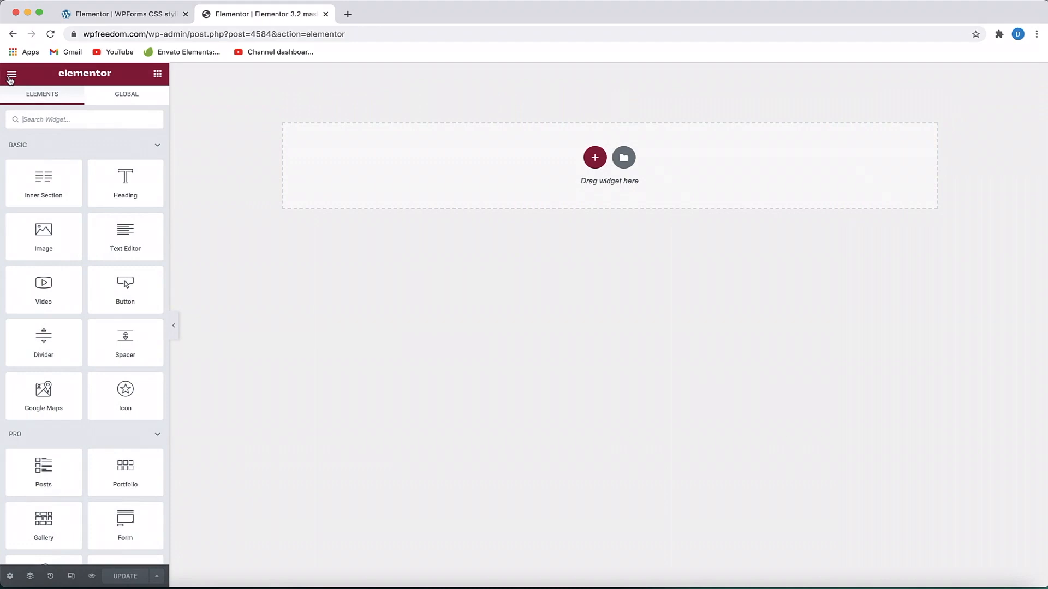
pyautogui.click(11, 74)
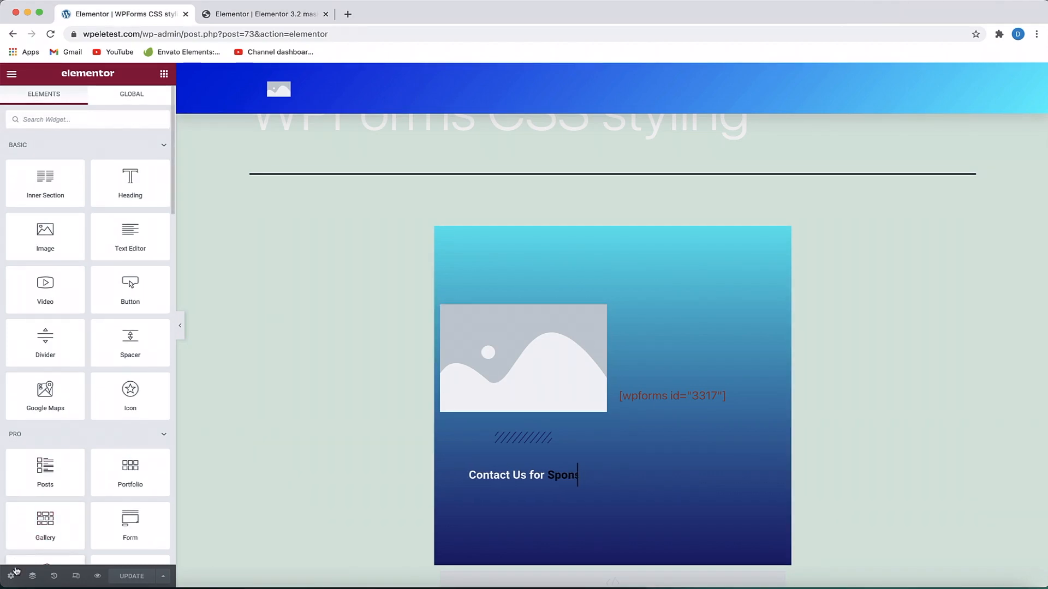
# View the Global Colors in Site Settings, then compare with the original site's editor.
pyautogui.click(10, 575)
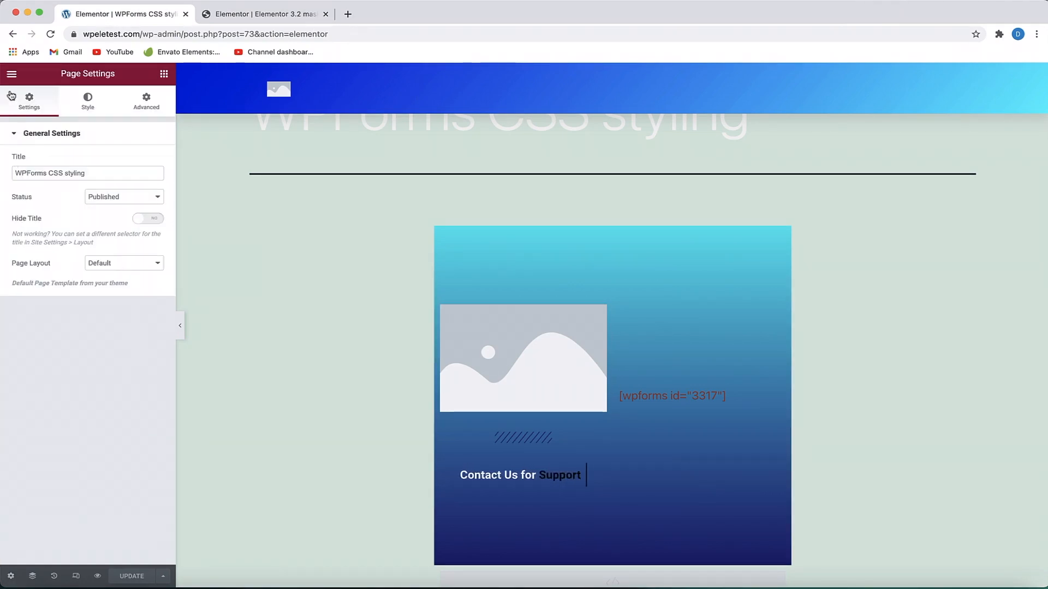
pyautogui.click(11, 73)
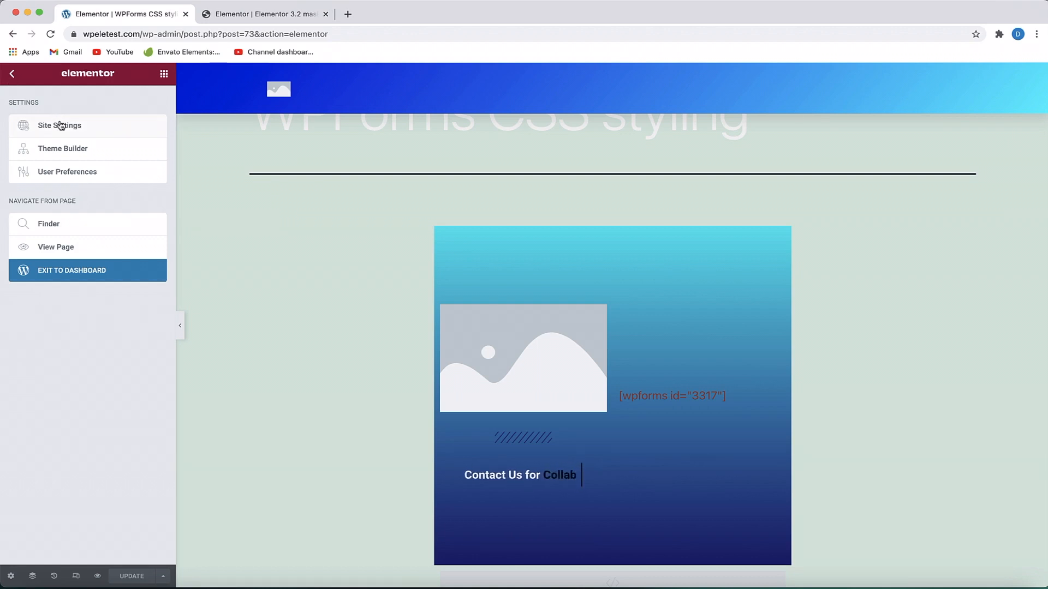
pyautogui.click(59, 125)
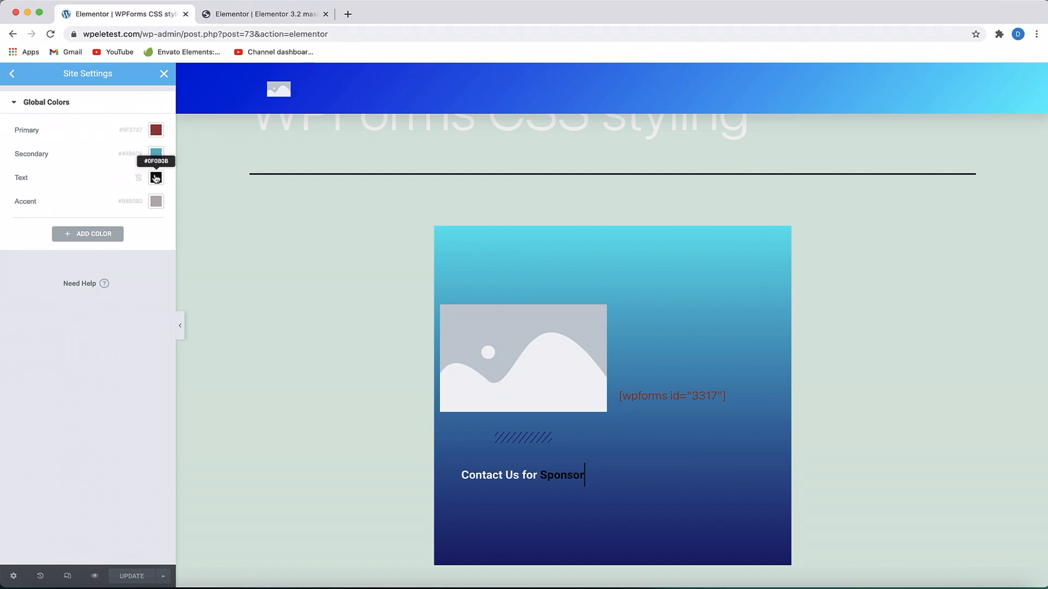
pyautogui.click(11, 73)
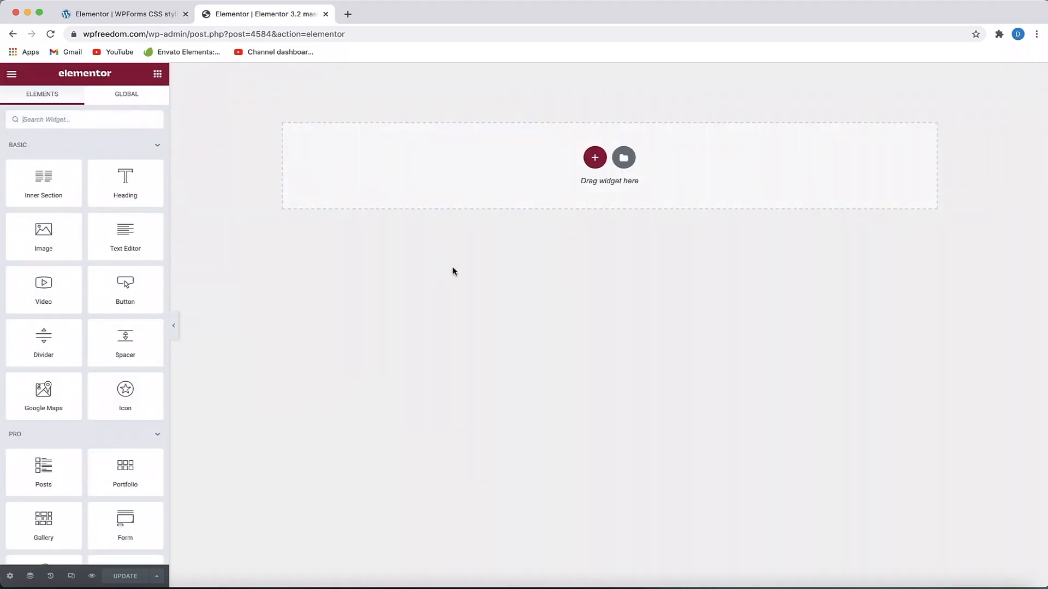
pyautogui.moveTo(126, 43)
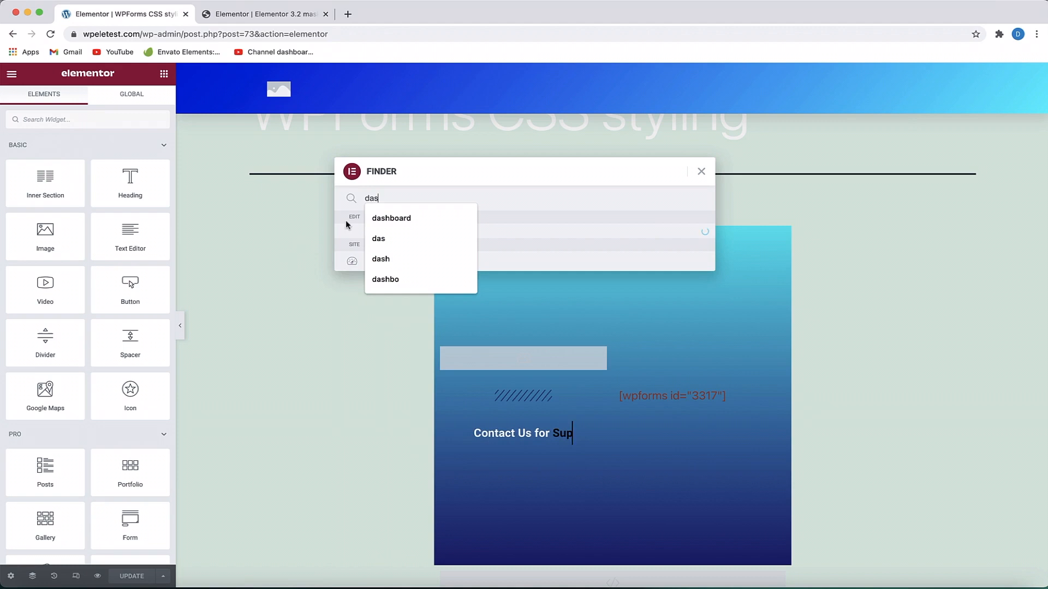
# Go to the dashboard via Finder and list all 14 imported pages.
pyautogui.click(391, 219)
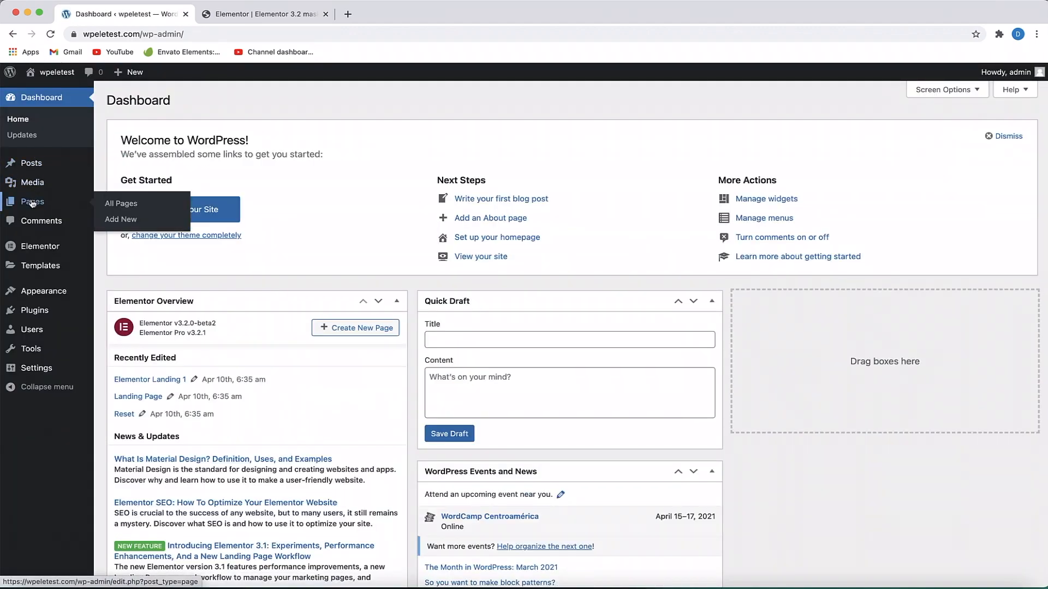
pyautogui.click(121, 204)
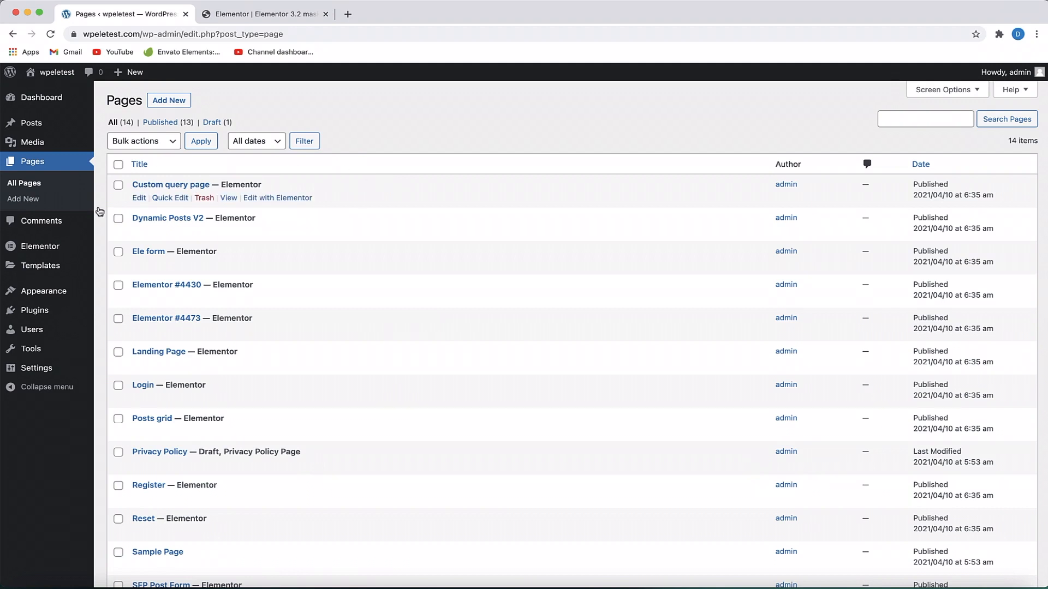
pyautogui.scroll(-3)
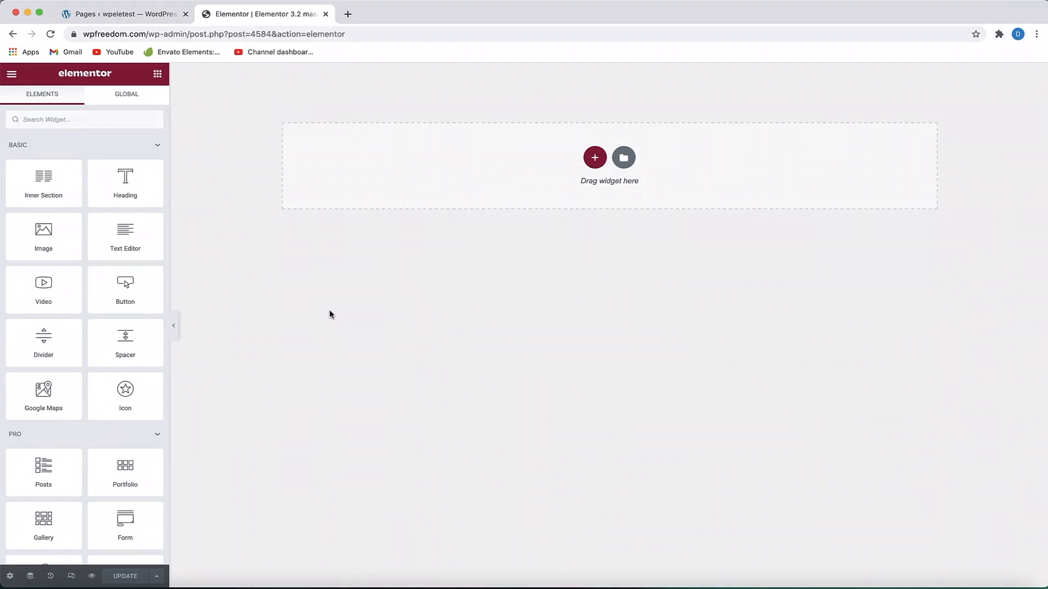
# List all posts on the imported site and select the 'Step test' post title.
pyautogui.click(124, 13)
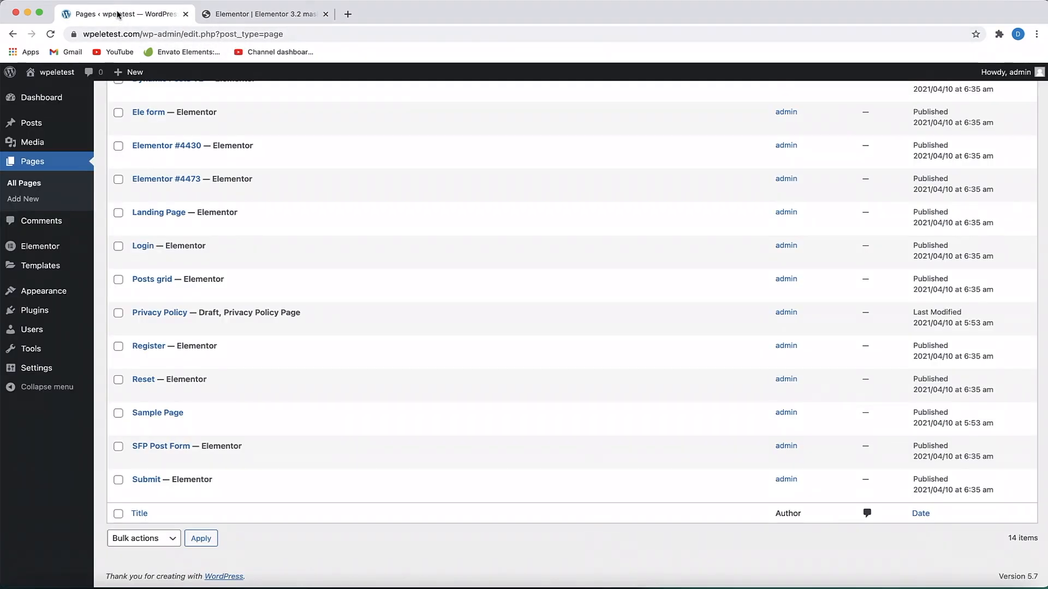
pyautogui.click(30, 122)
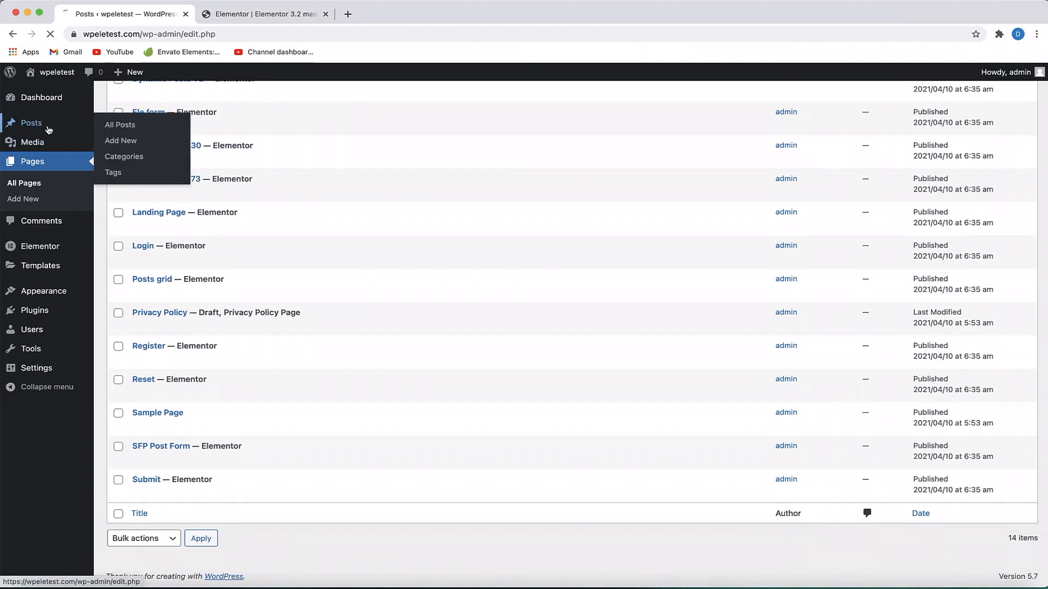
pyautogui.click(120, 124)
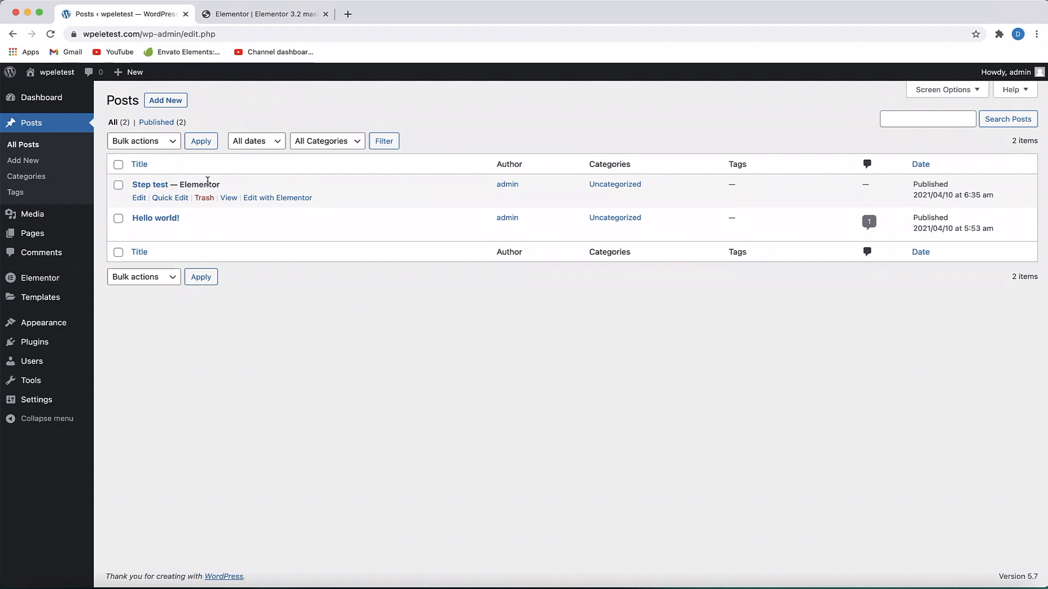
pyautogui.doubleClick(175, 184)
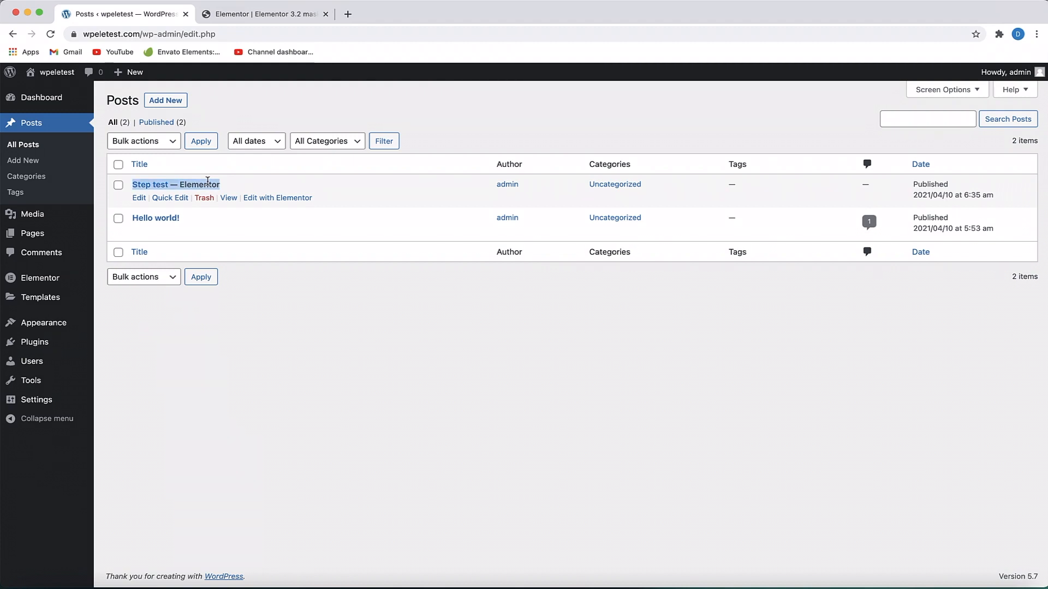
pyautogui.moveTo(290, 397)
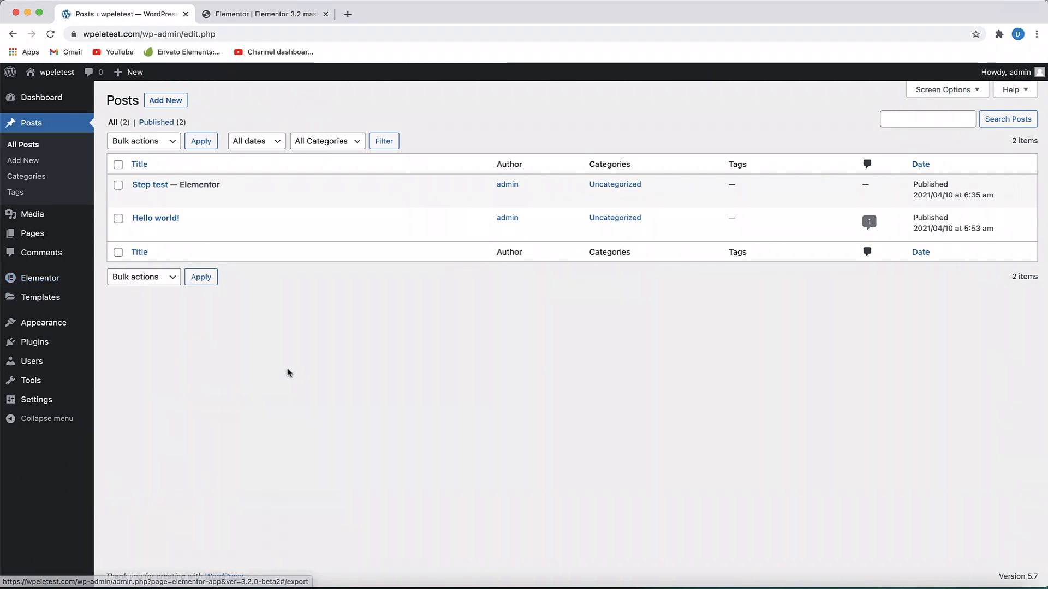
pyautogui.moveTo(337, 359)
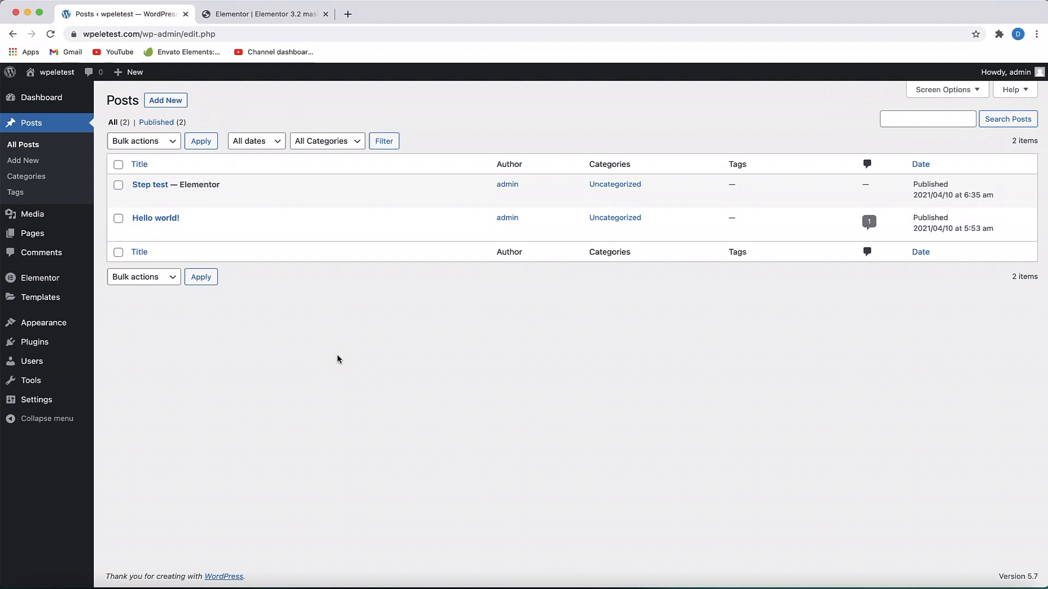
pyautogui.moveTo(31, 268)
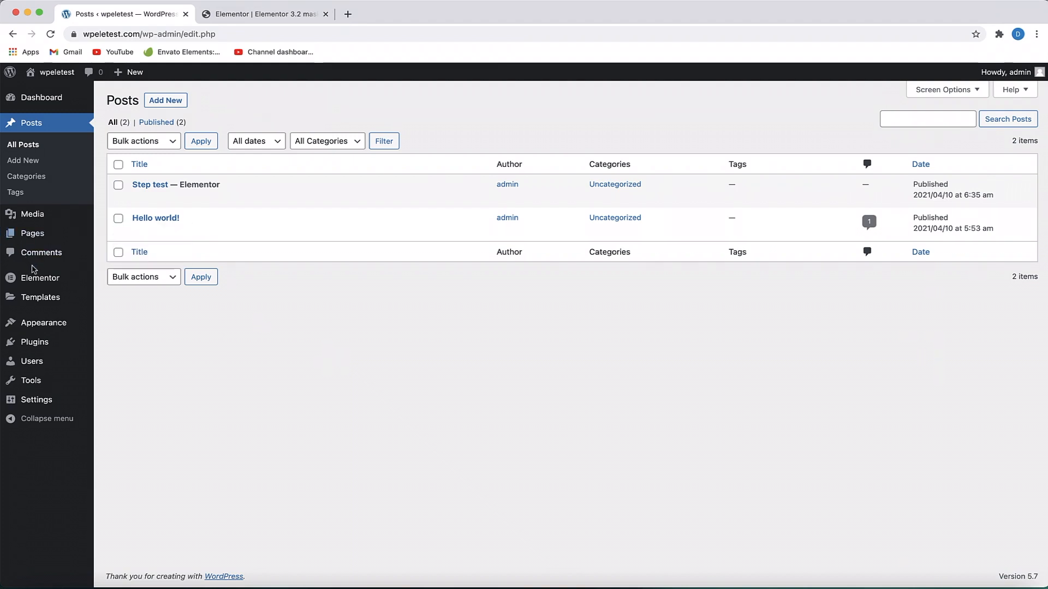
pyautogui.moveTo(325, 379)
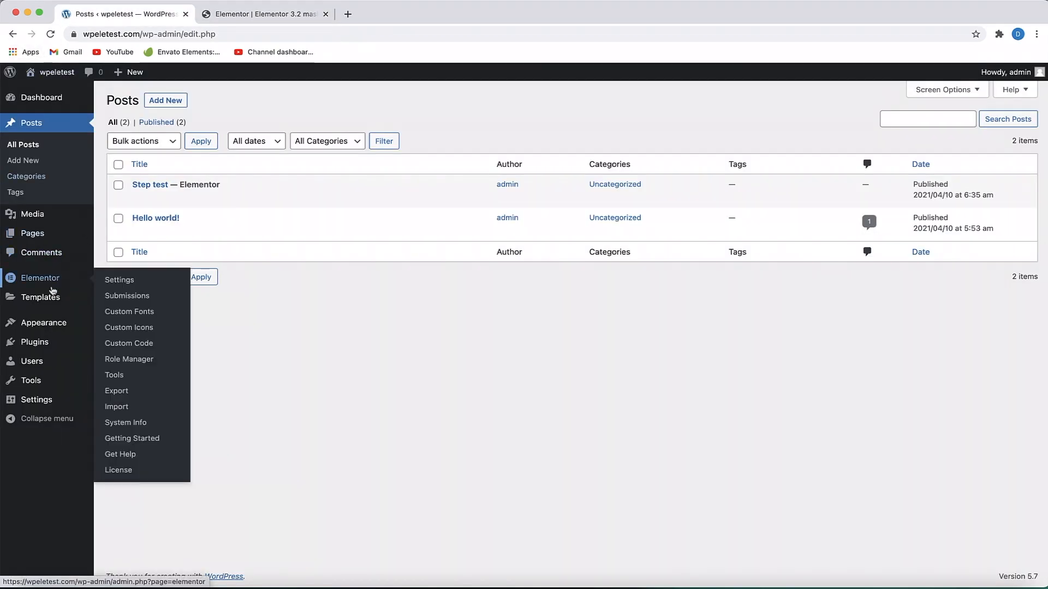
pyautogui.moveTo(117, 394)
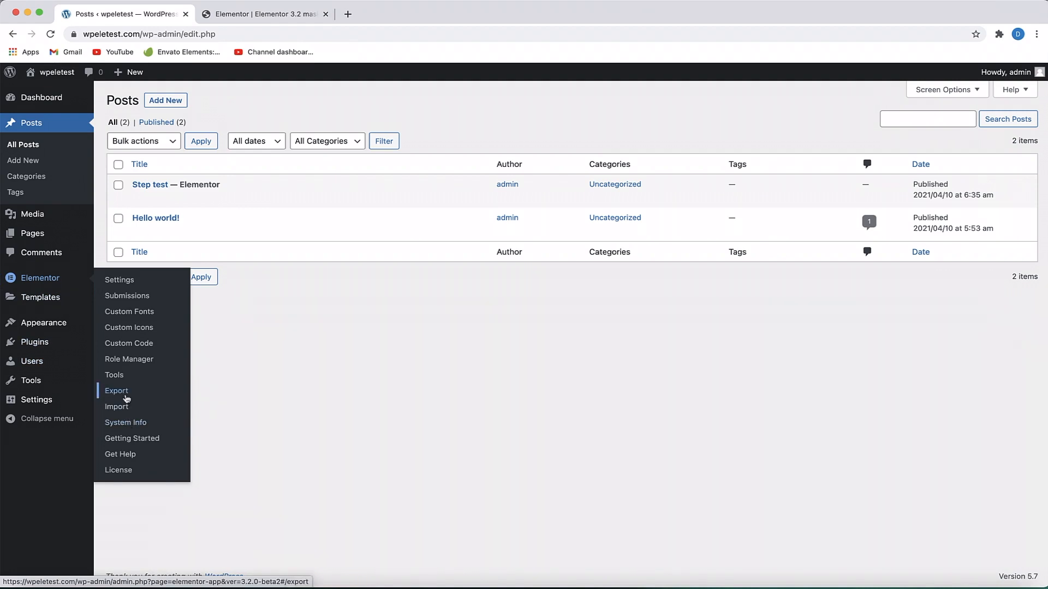
pyautogui.moveTo(116, 406)
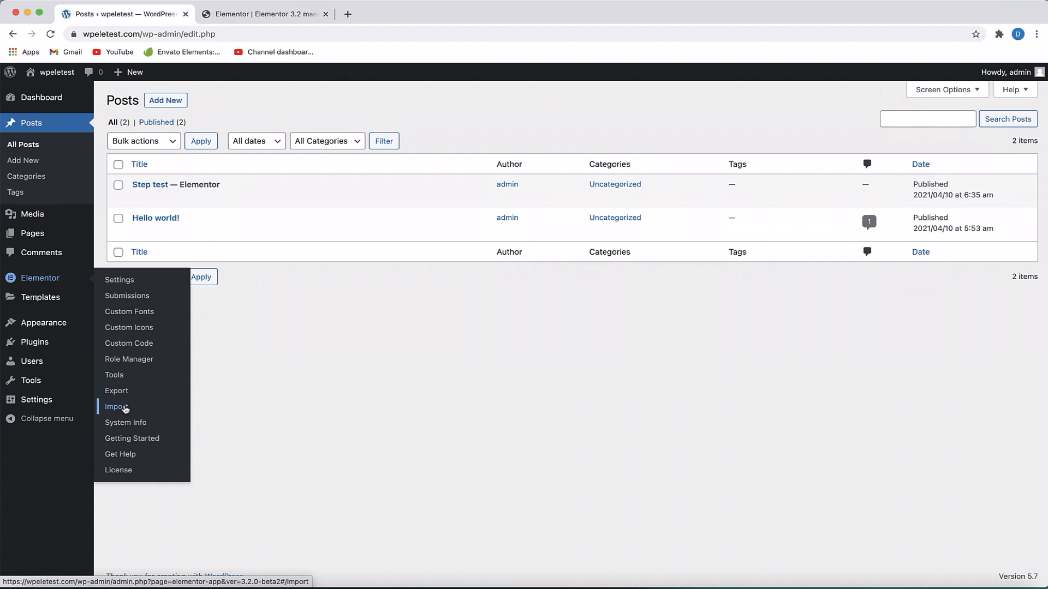
pyautogui.click(355, 401)
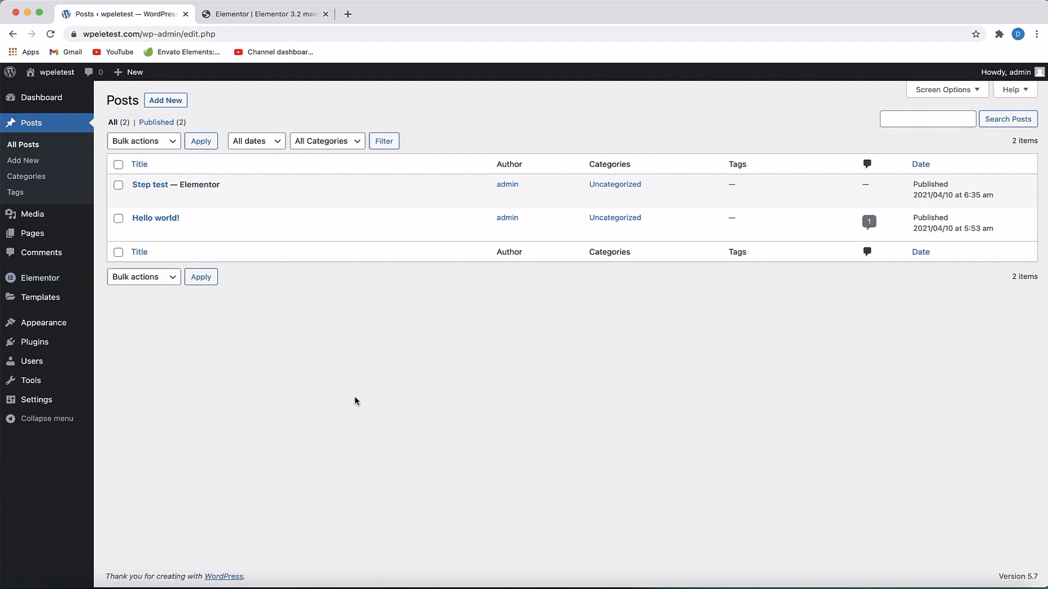
pyautogui.moveTo(40, 297)
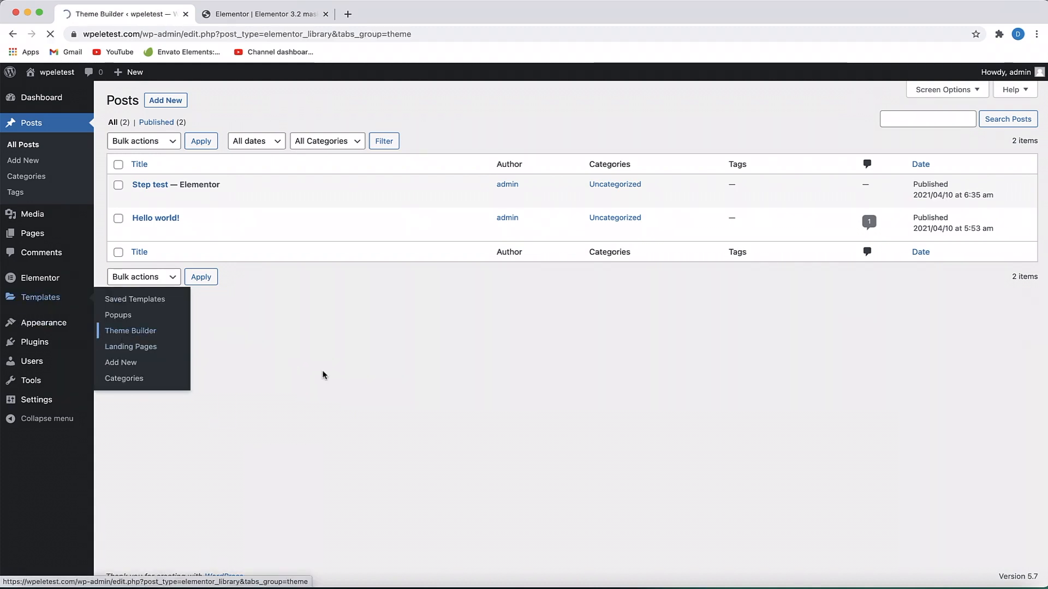
# In Theme Builder, filter the templates by Header and then by Footer.
pyautogui.click(130, 330)
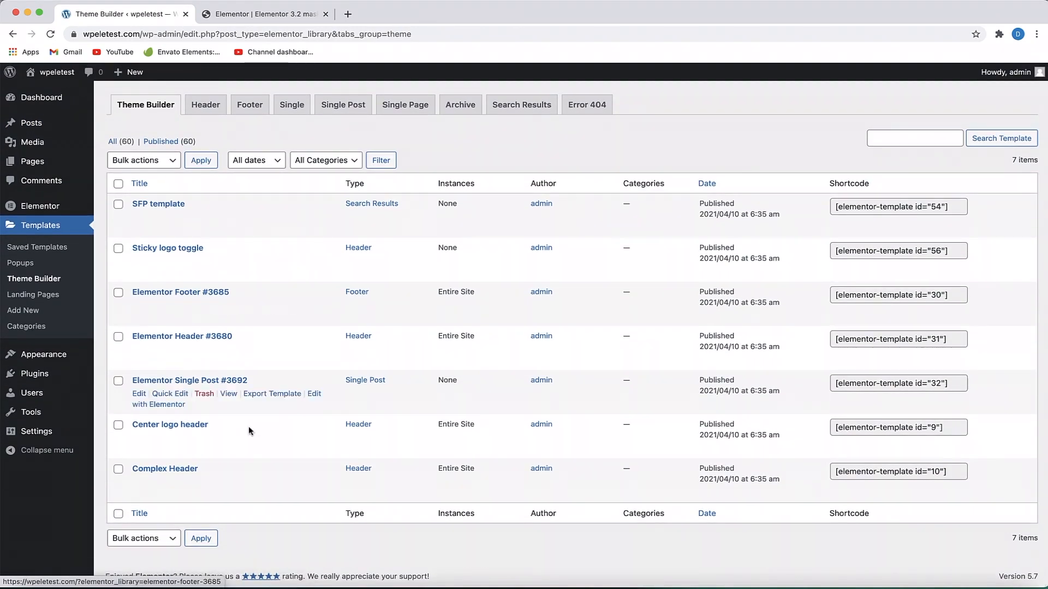
pyautogui.click(206, 105)
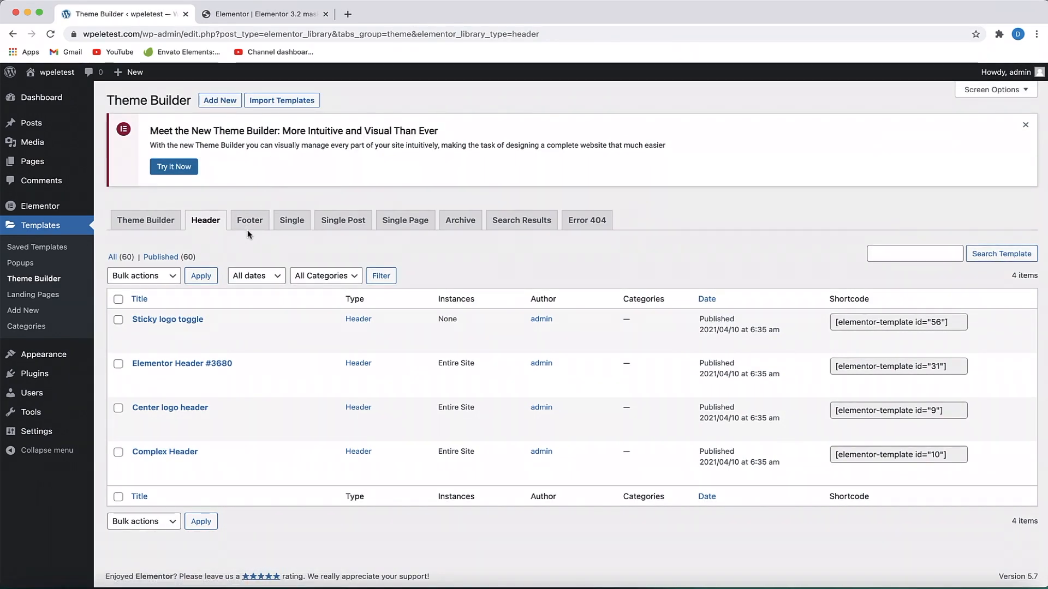
pyautogui.click(249, 219)
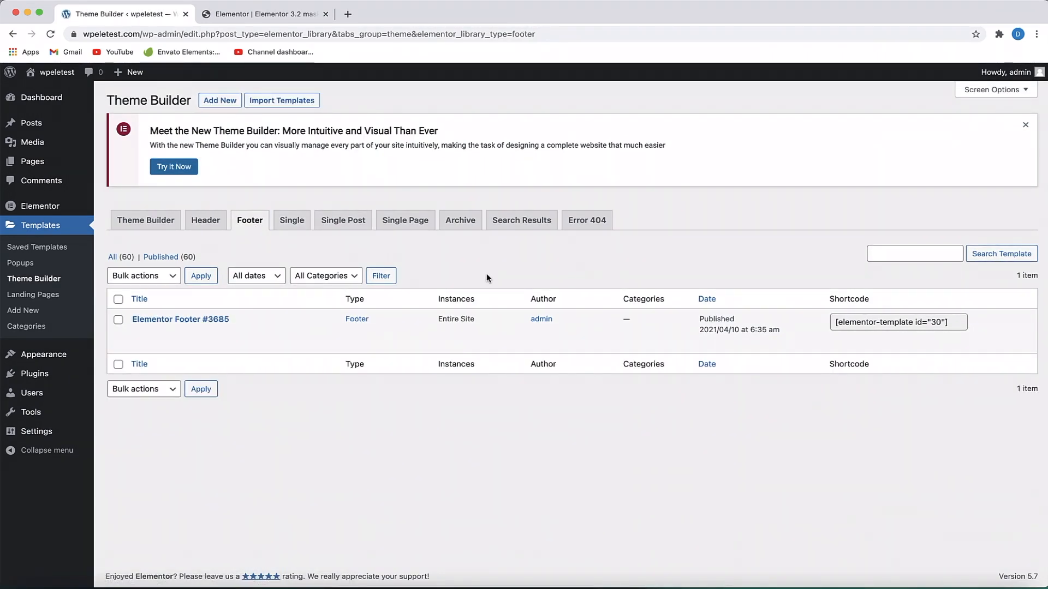